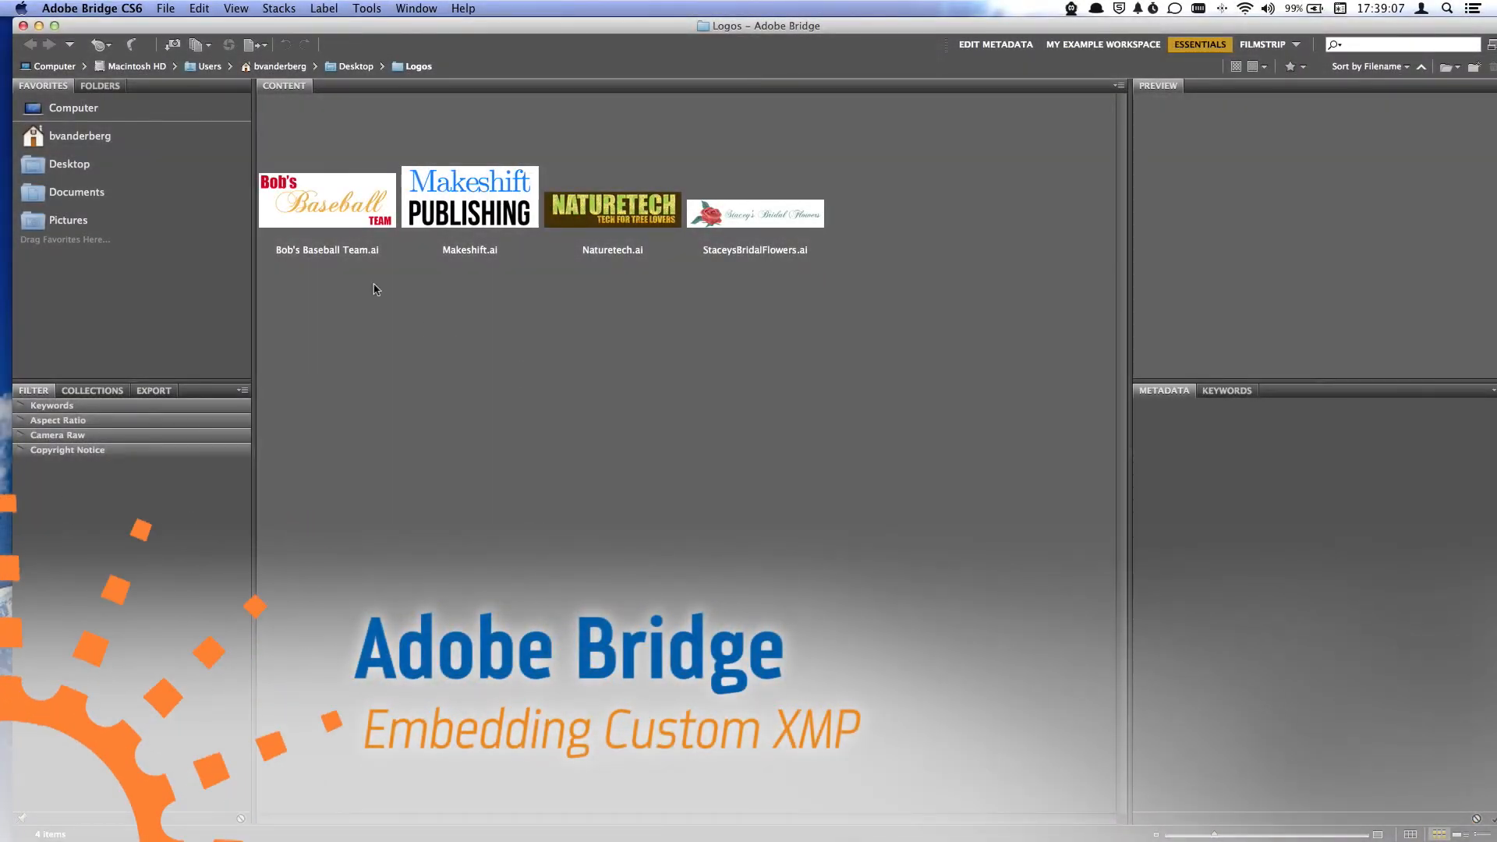
{"action": "mouse_move", "coordinate": [327, 229]}
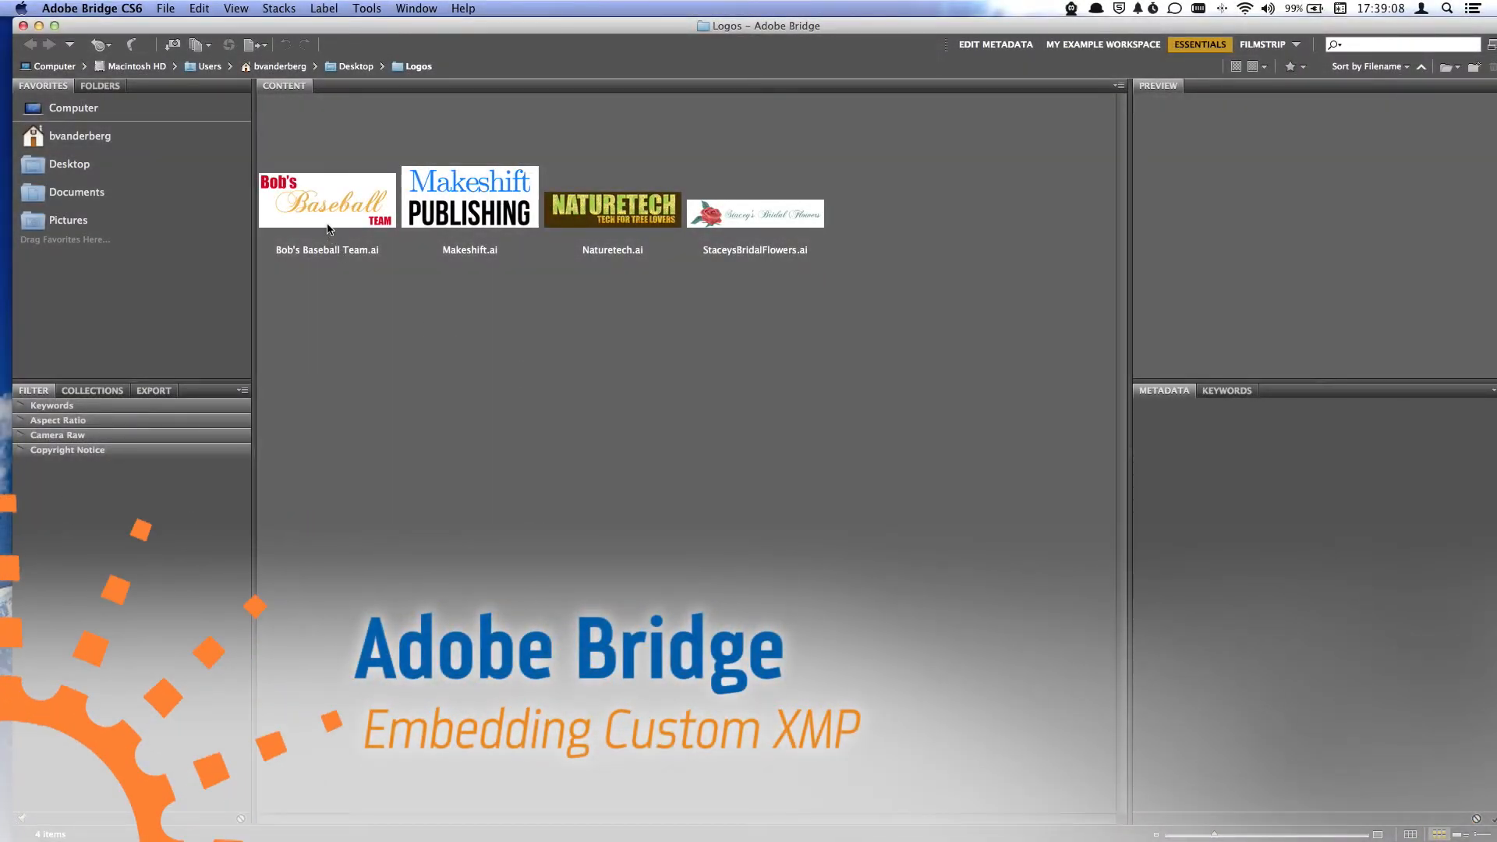
Select Bob's Baseball Team.ai in the Logos folder and bring up the File menu.
{"action": "left_click", "coordinate": [326, 201]}
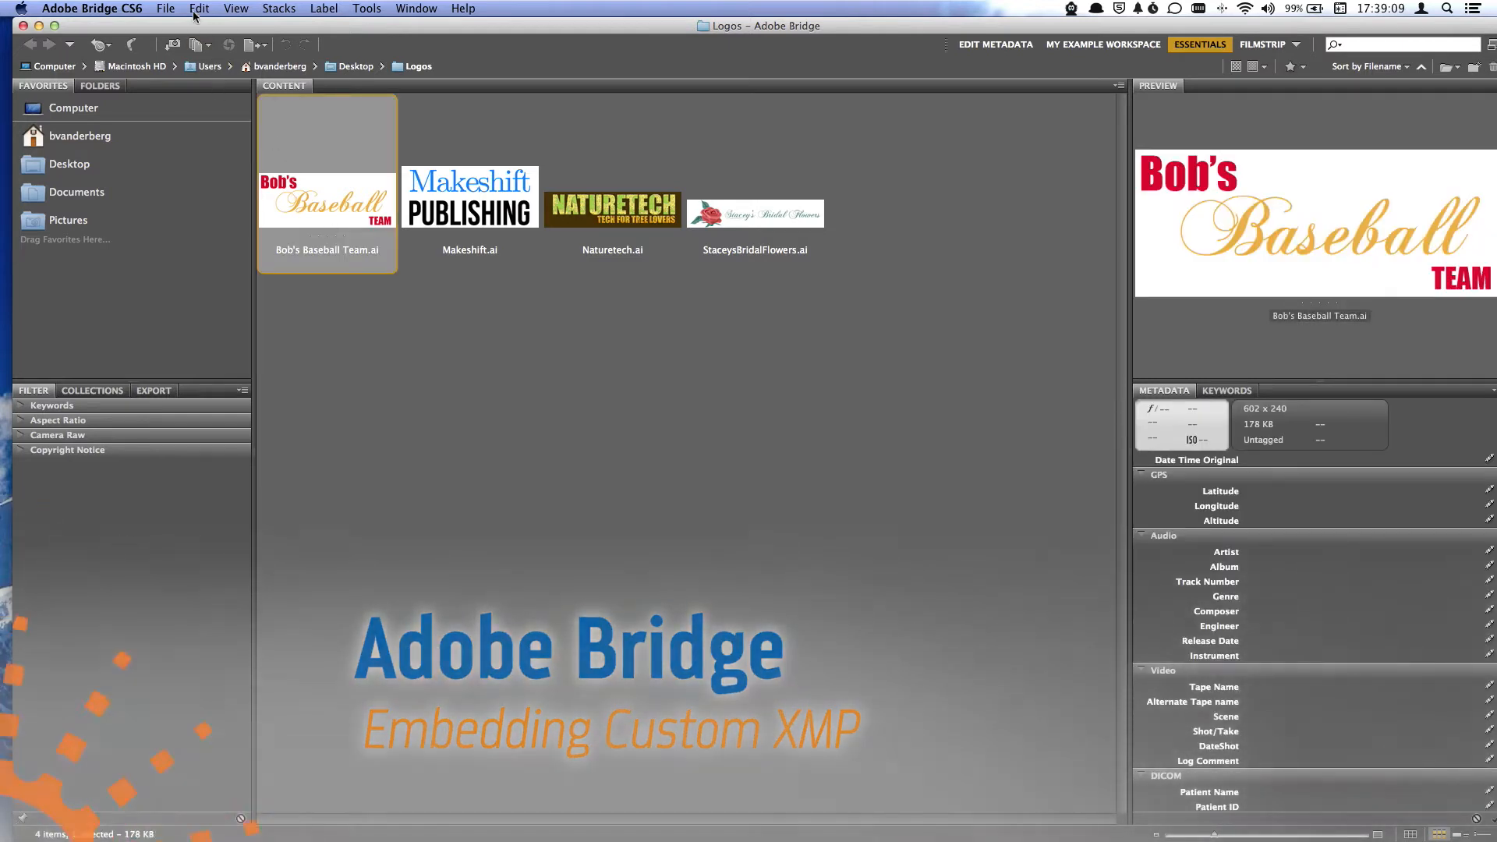
{"action": "left_click", "coordinate": [165, 10]}
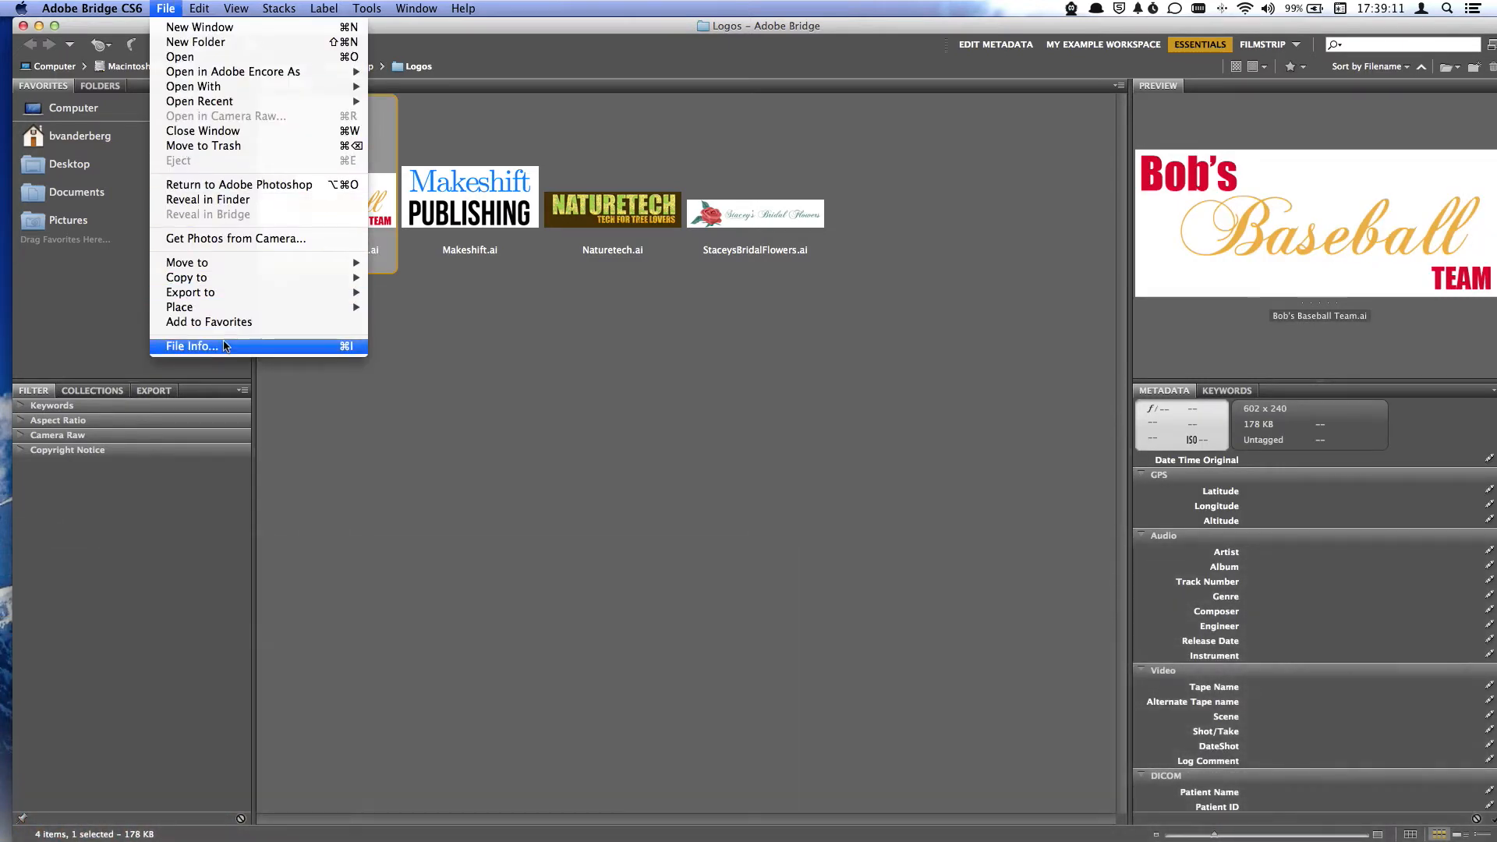
In File Info's ACME tab, enter title 'Bob's Baseball' and description of a college team located in Ithaca.
{"action": "left_click", "coordinate": [190, 346]}
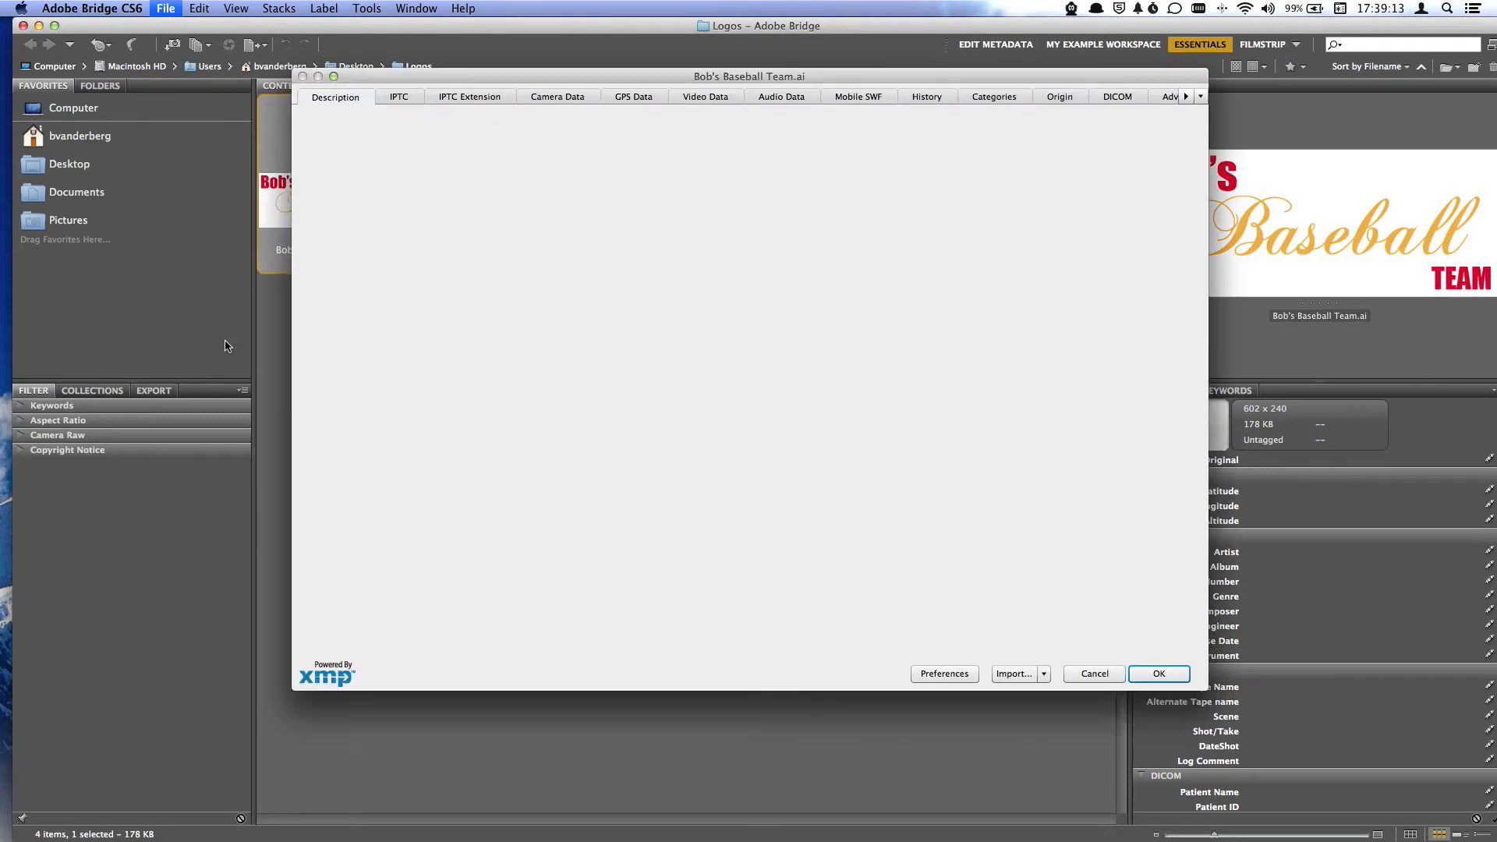
{"action": "left_click", "coordinate": [1163, 97]}
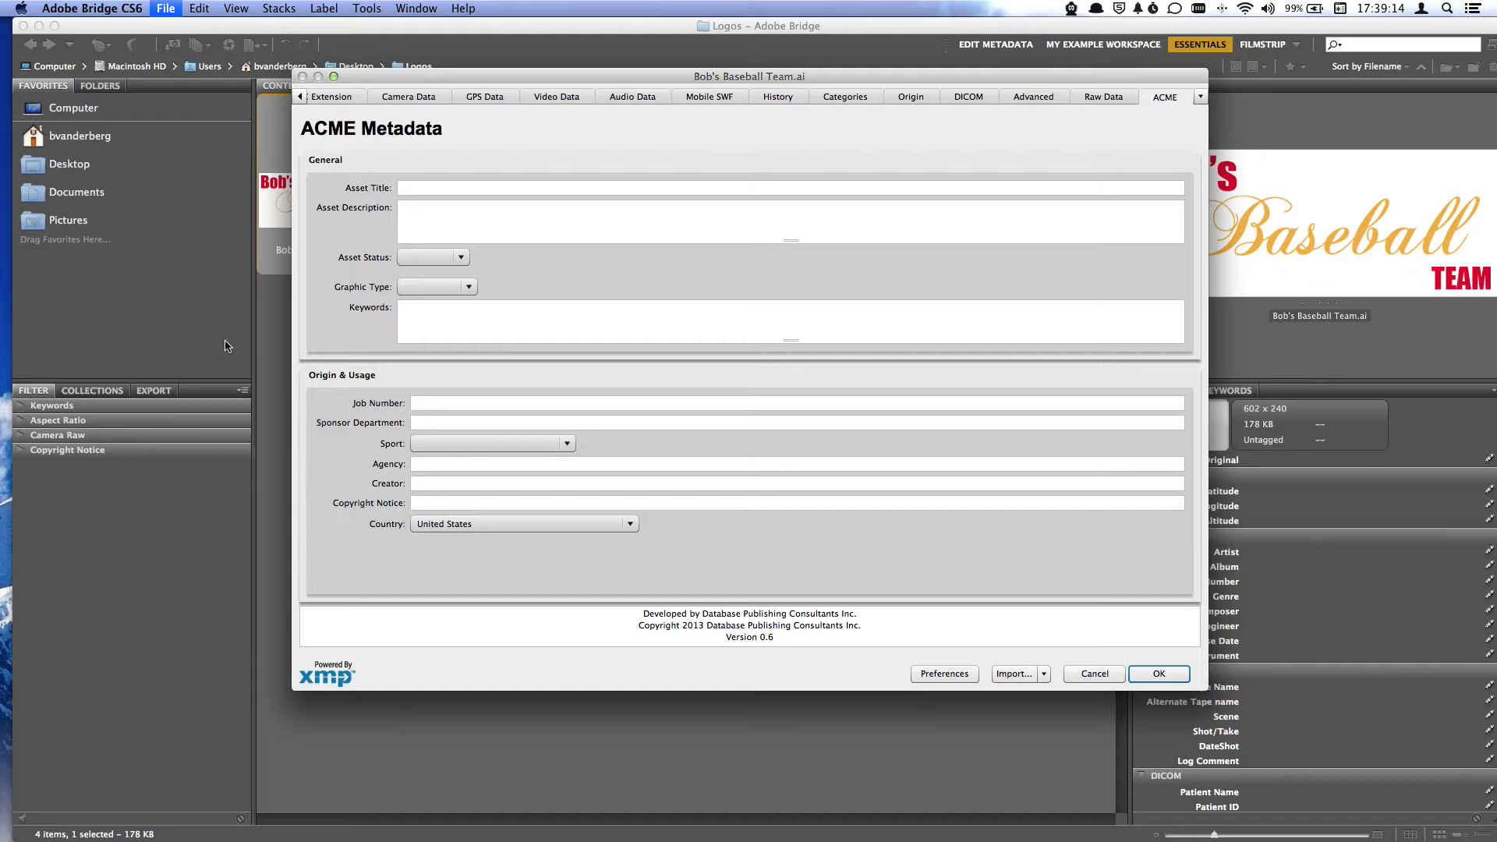
{"action": "left_click", "coordinate": [791, 187]}
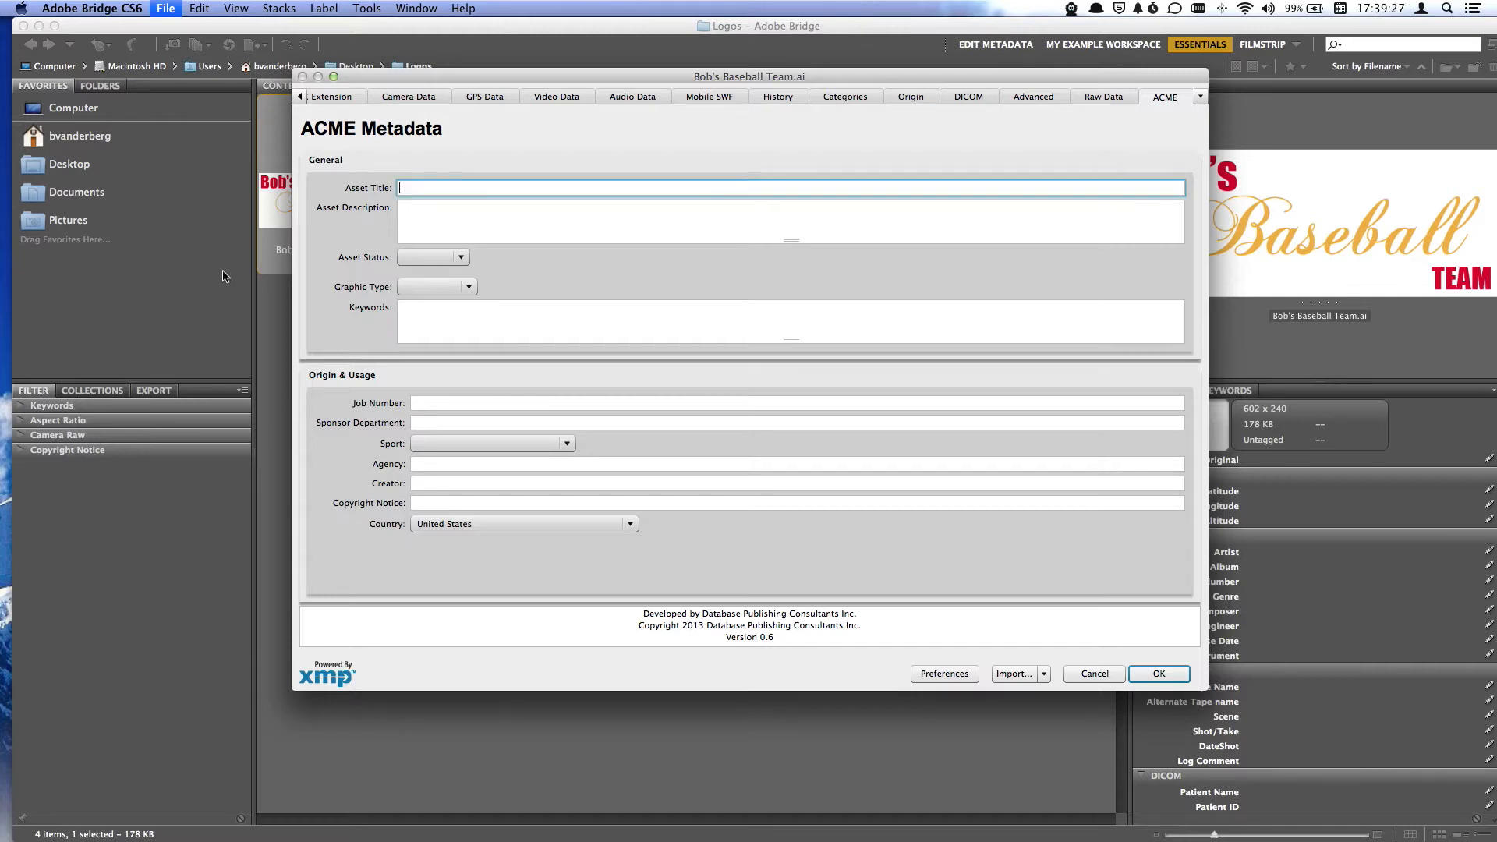
{"action": "type", "text": "Bob's"}
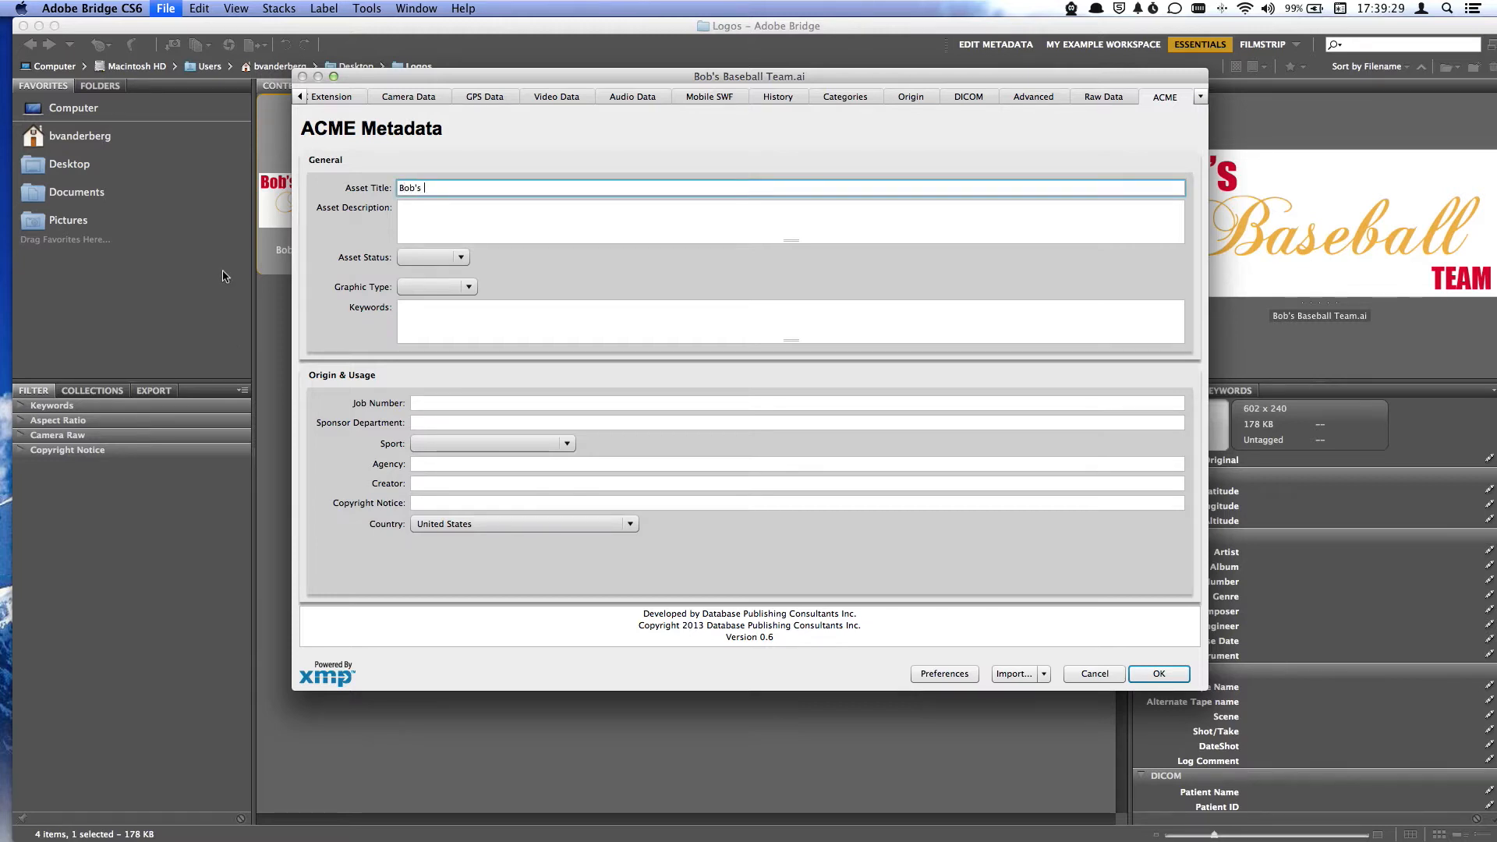
{"action": "type", "text": "Baseball Team"}
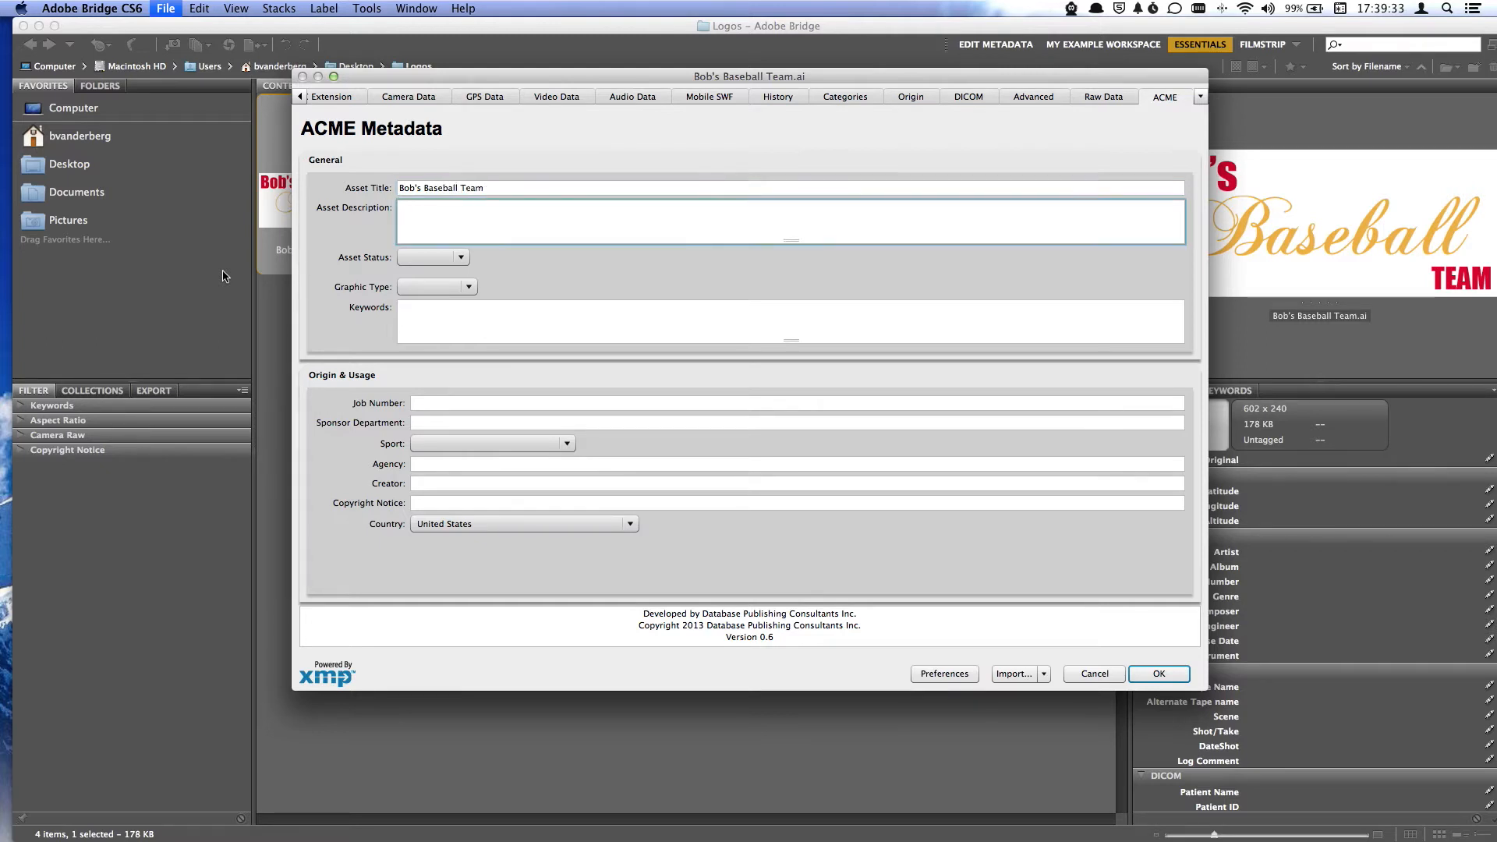
{"action": "type", "text": "Bob's Baseball team i"}
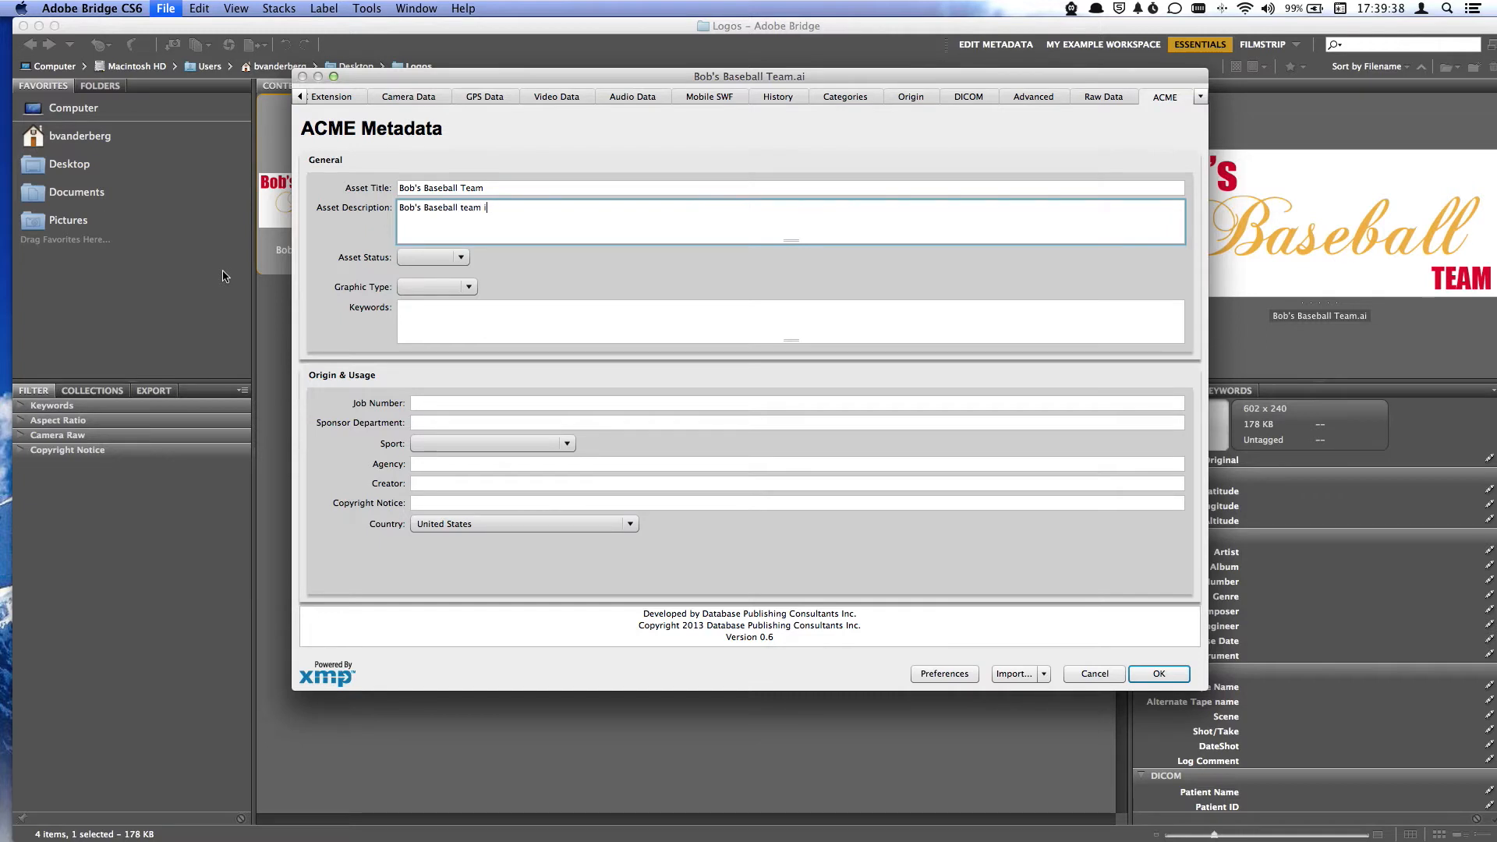
{"action": "type", "text": "is a college team located in Ithaca NY"}
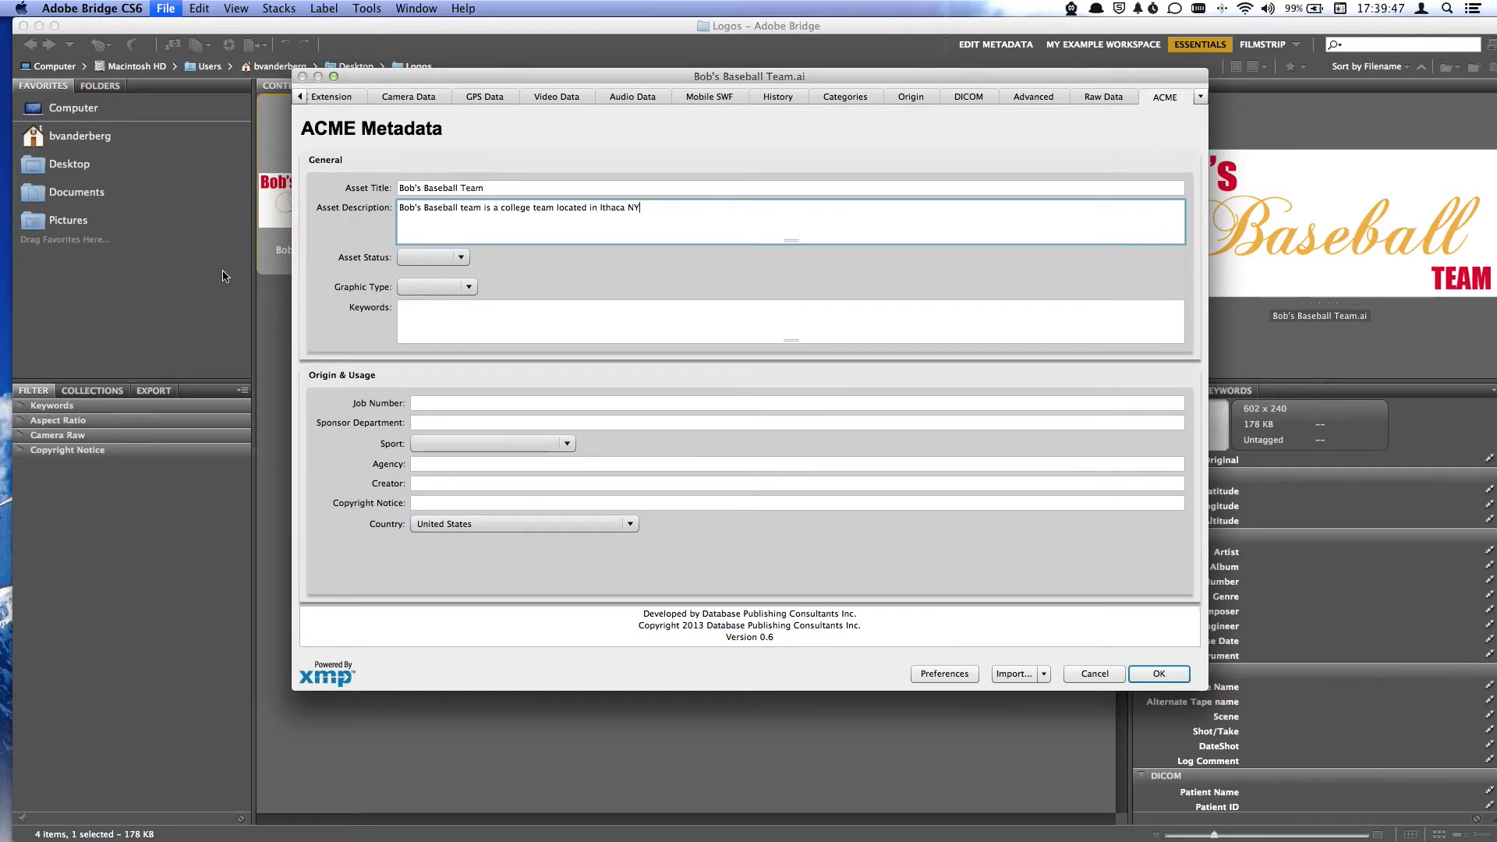
Set Asset Status to Active and Graphic Type to Logo.
{"action": "left_click", "coordinate": [458, 256]}
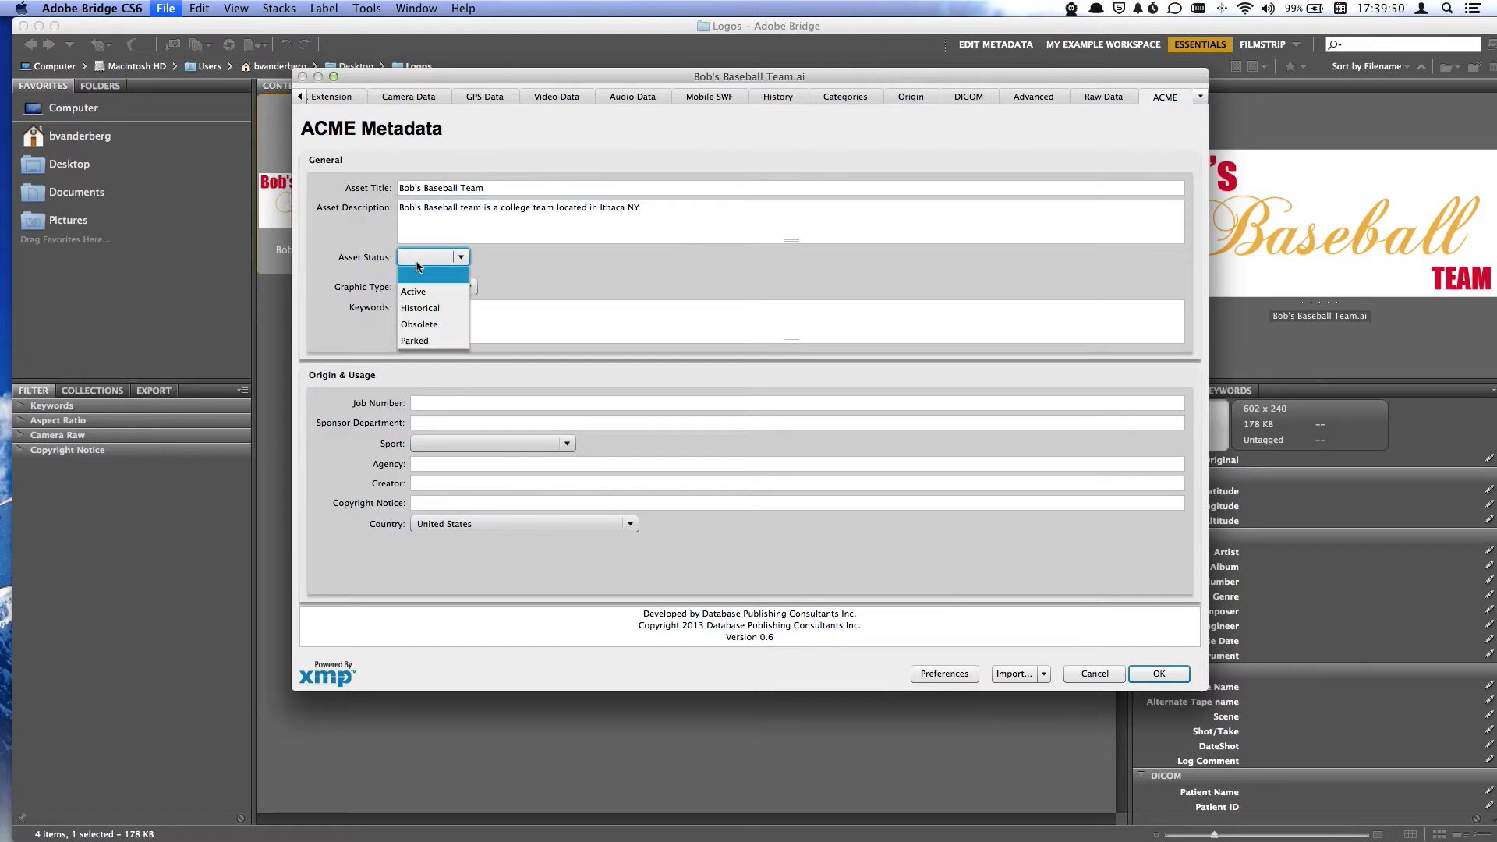
{"action": "left_click", "coordinate": [411, 292]}
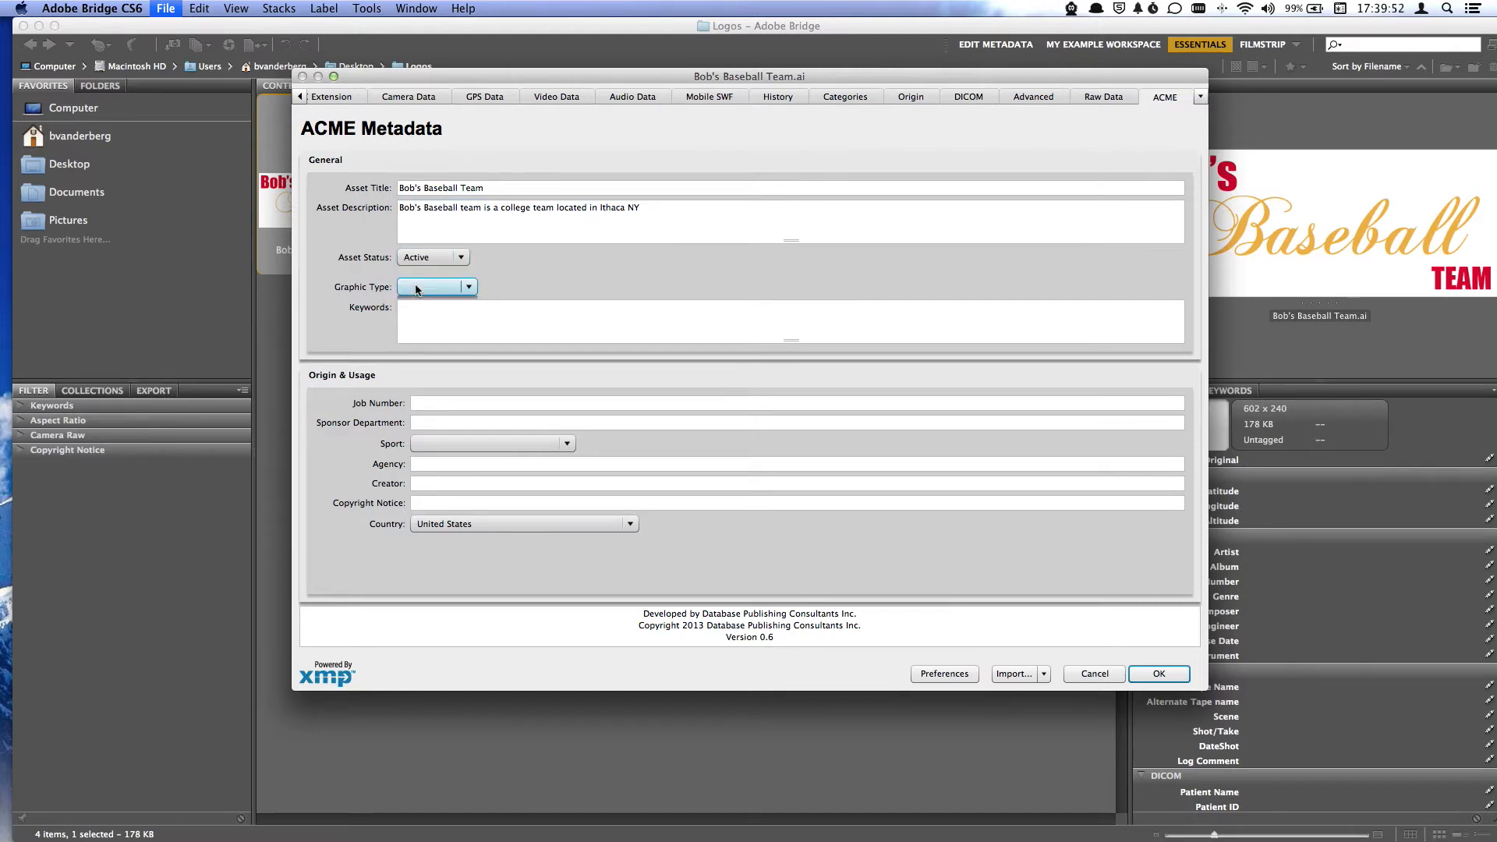
{"action": "left_click", "coordinate": [466, 286]}
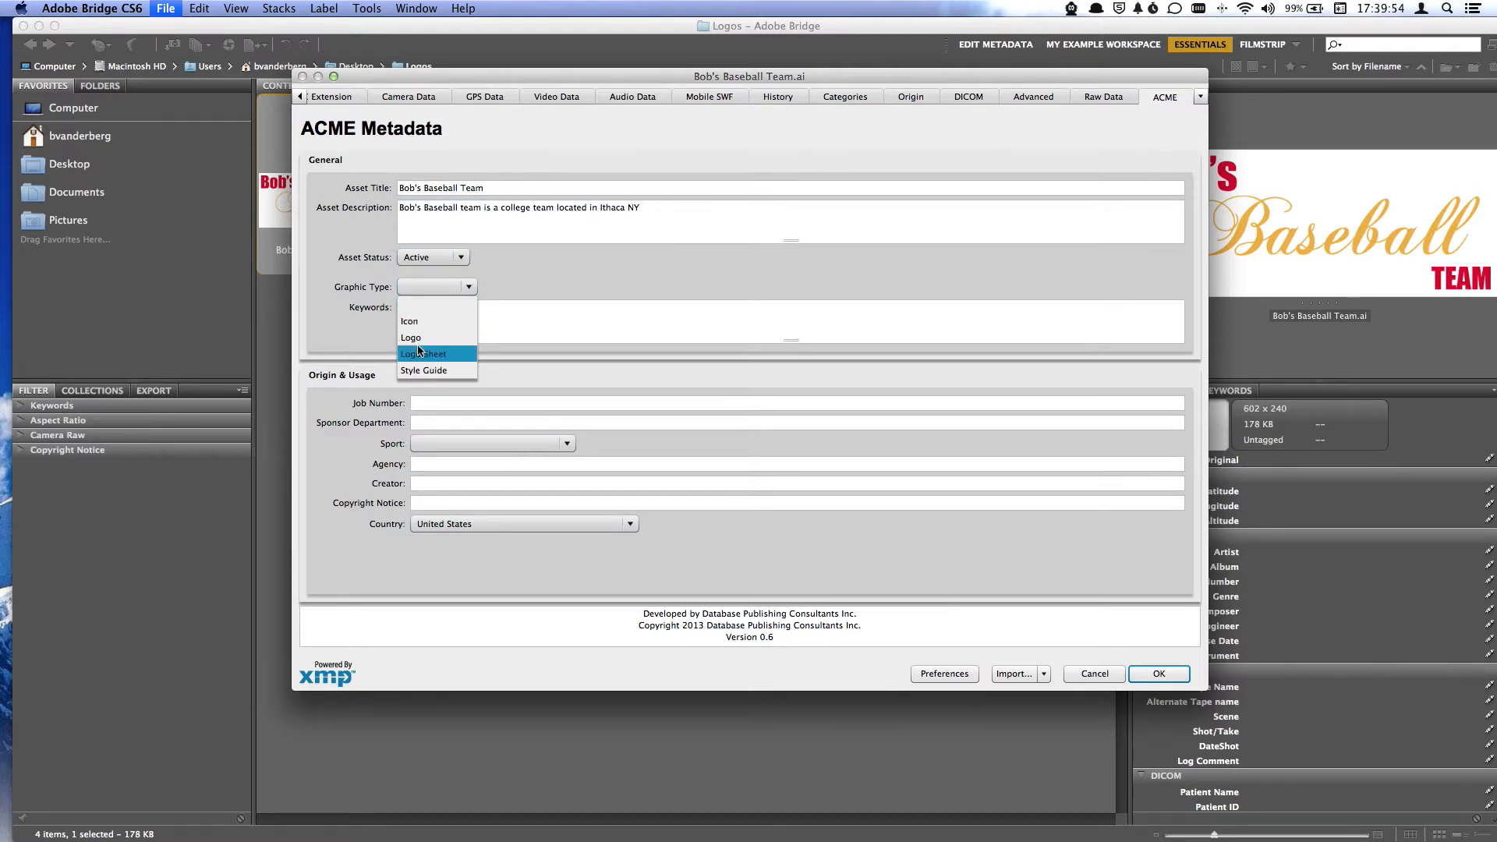
{"action": "left_click", "coordinate": [423, 354]}
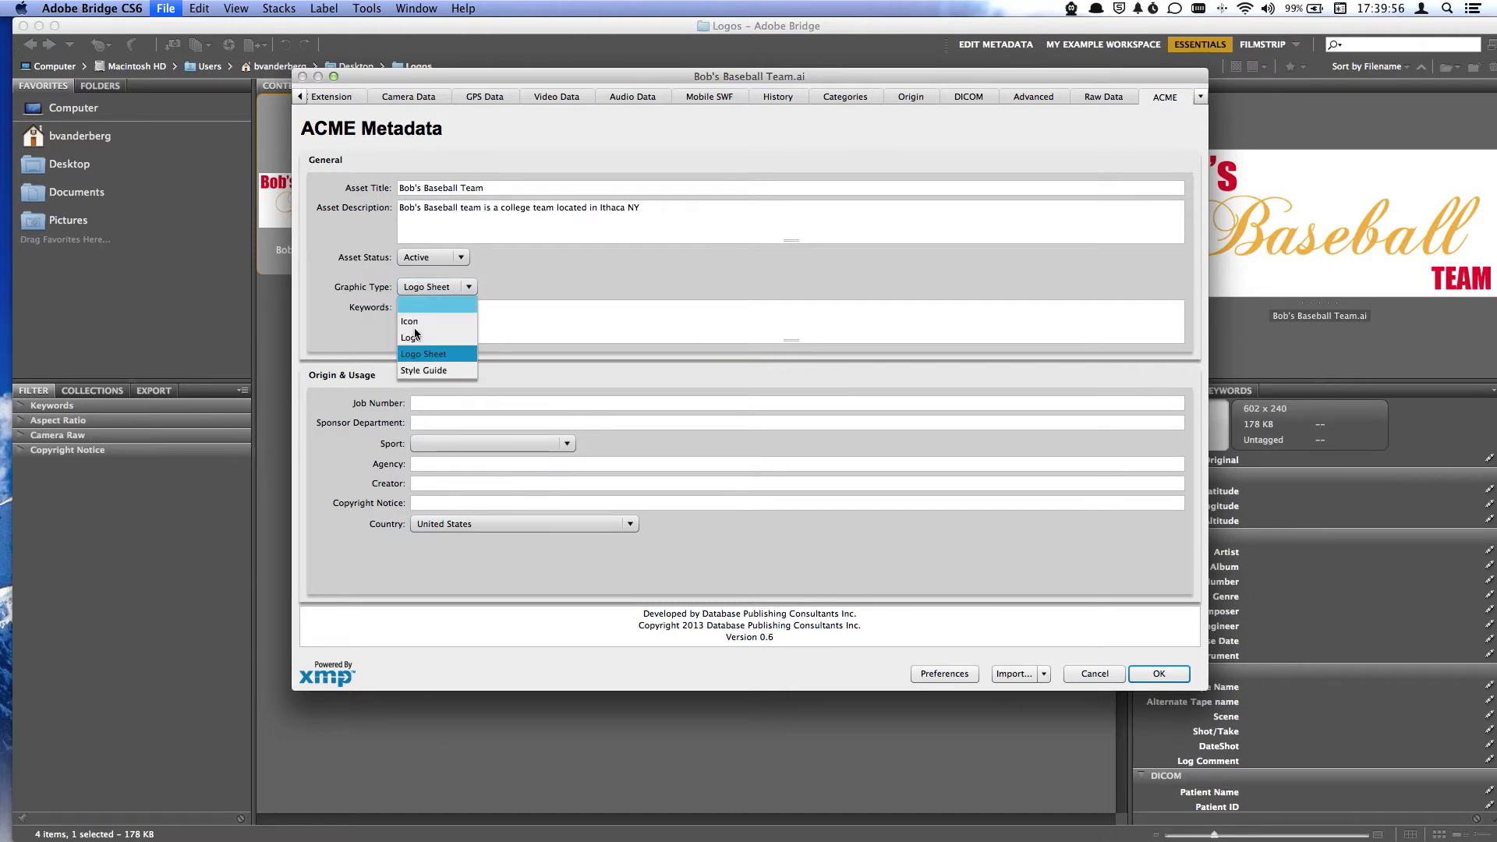
{"action": "left_click", "coordinate": [413, 337]}
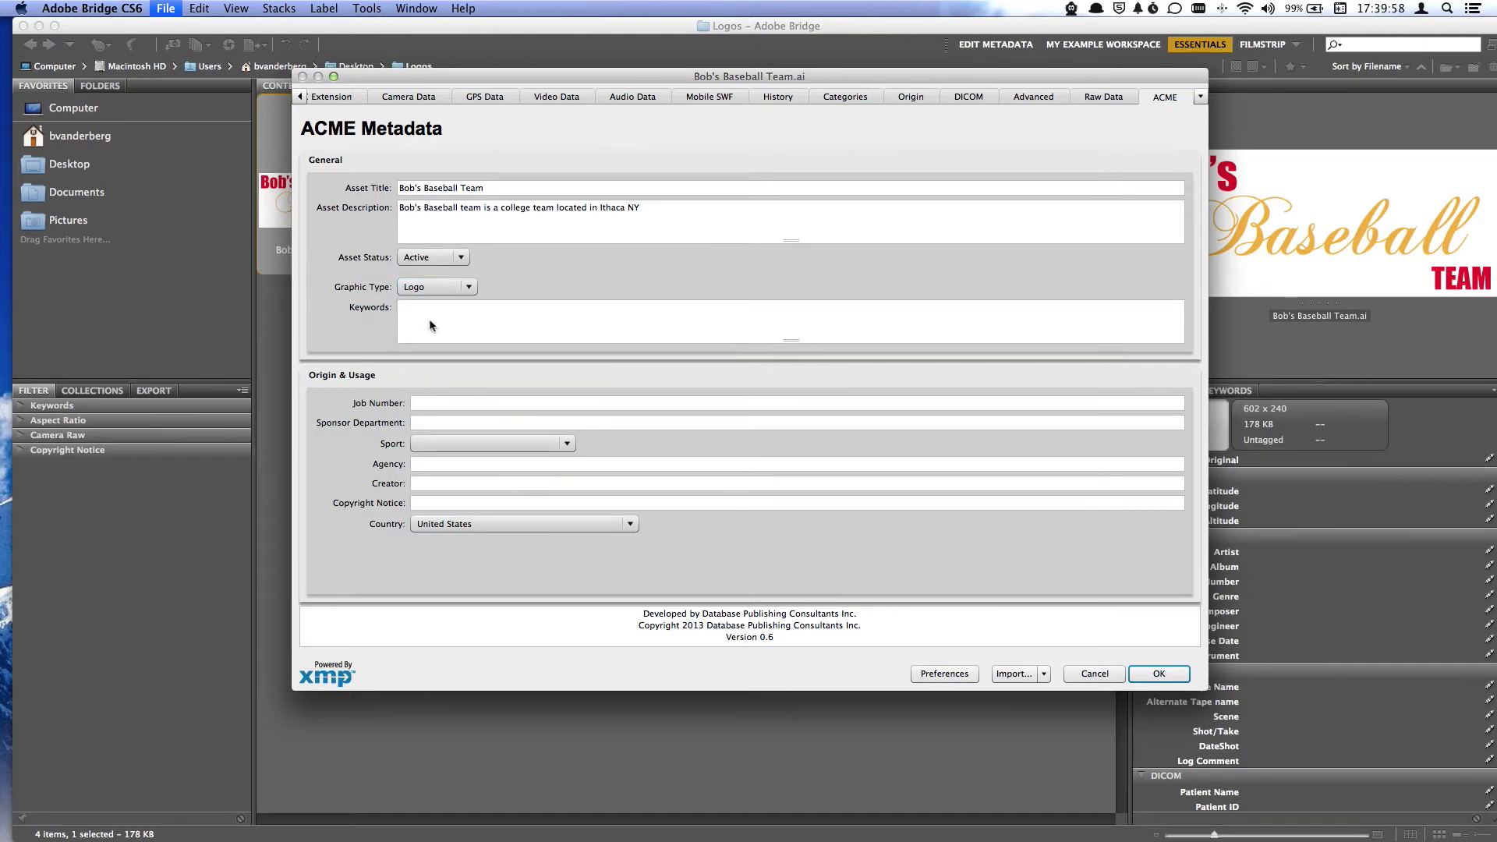
Enter the keywords baseball, college and team.
{"action": "type", "text": "baseball, sports,"}
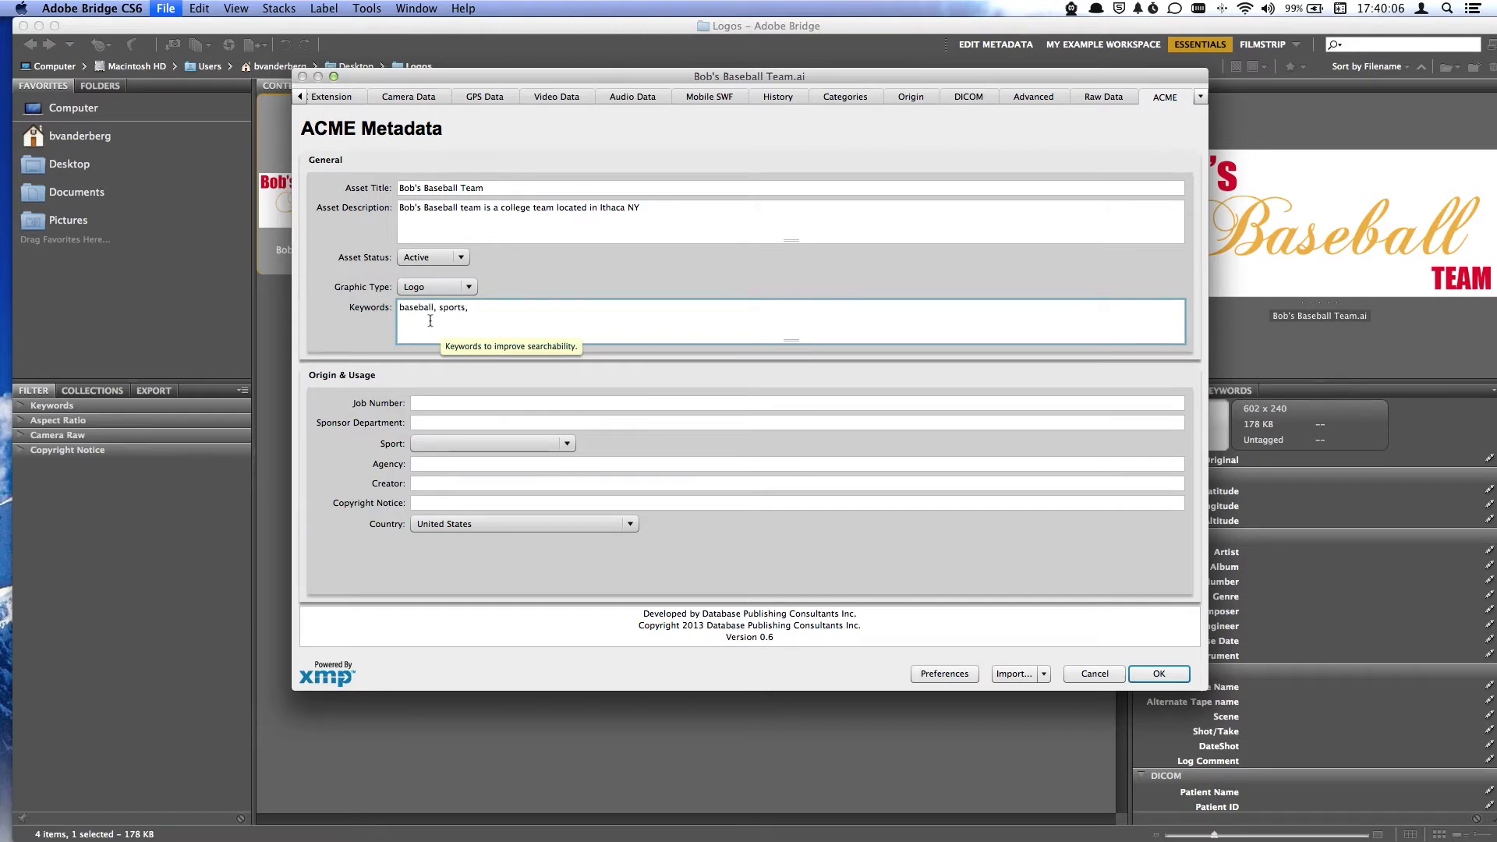
{"action": "type", "text": "college,"}
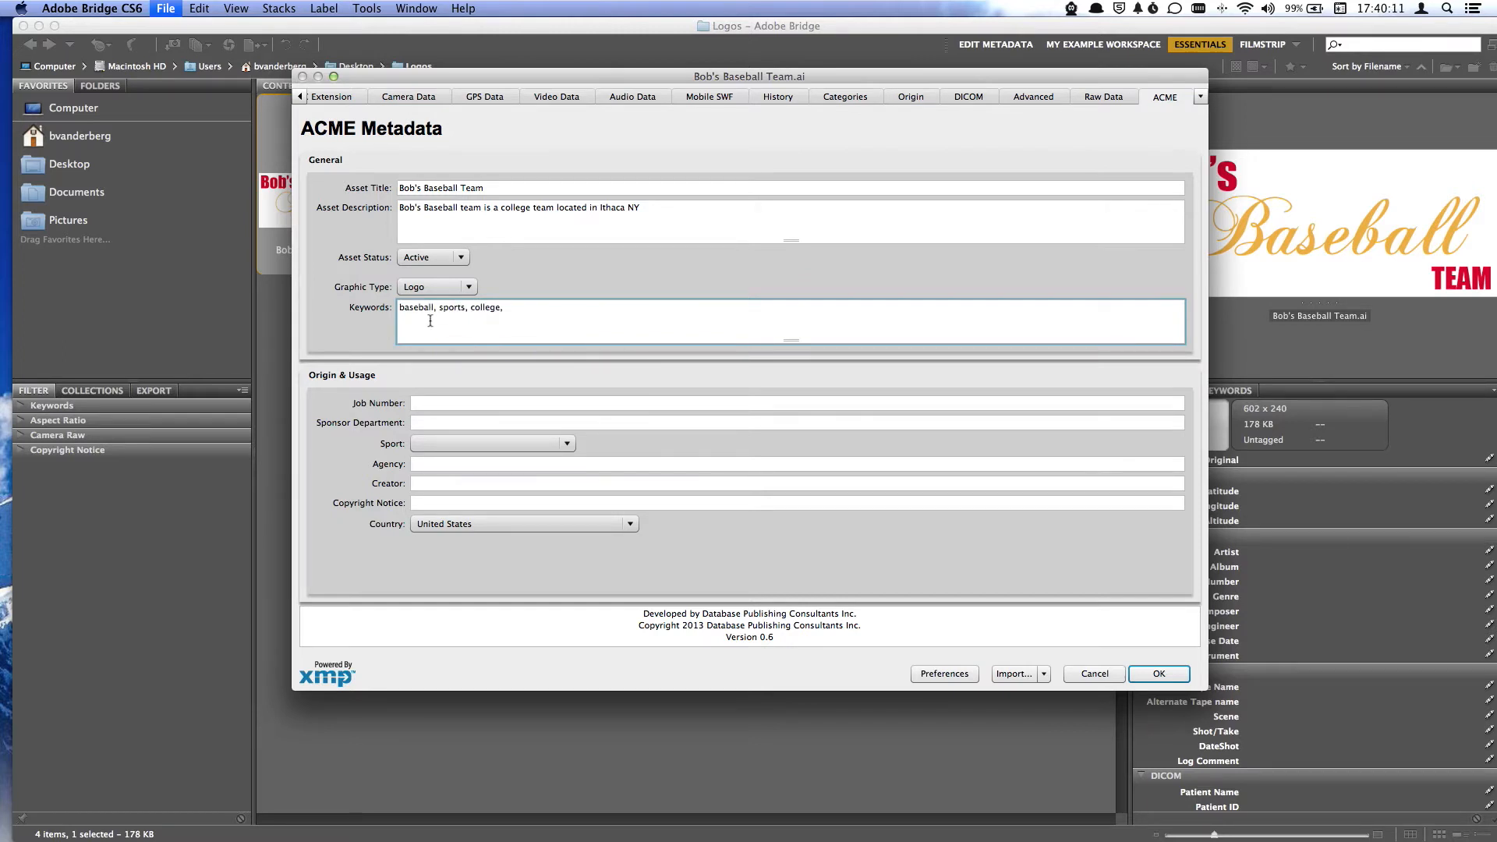
{"action": "type", "text": "team"}
{"action": "left_click", "coordinate": [797, 463]}
{"action": "type", "text": "Example Publishing House"}
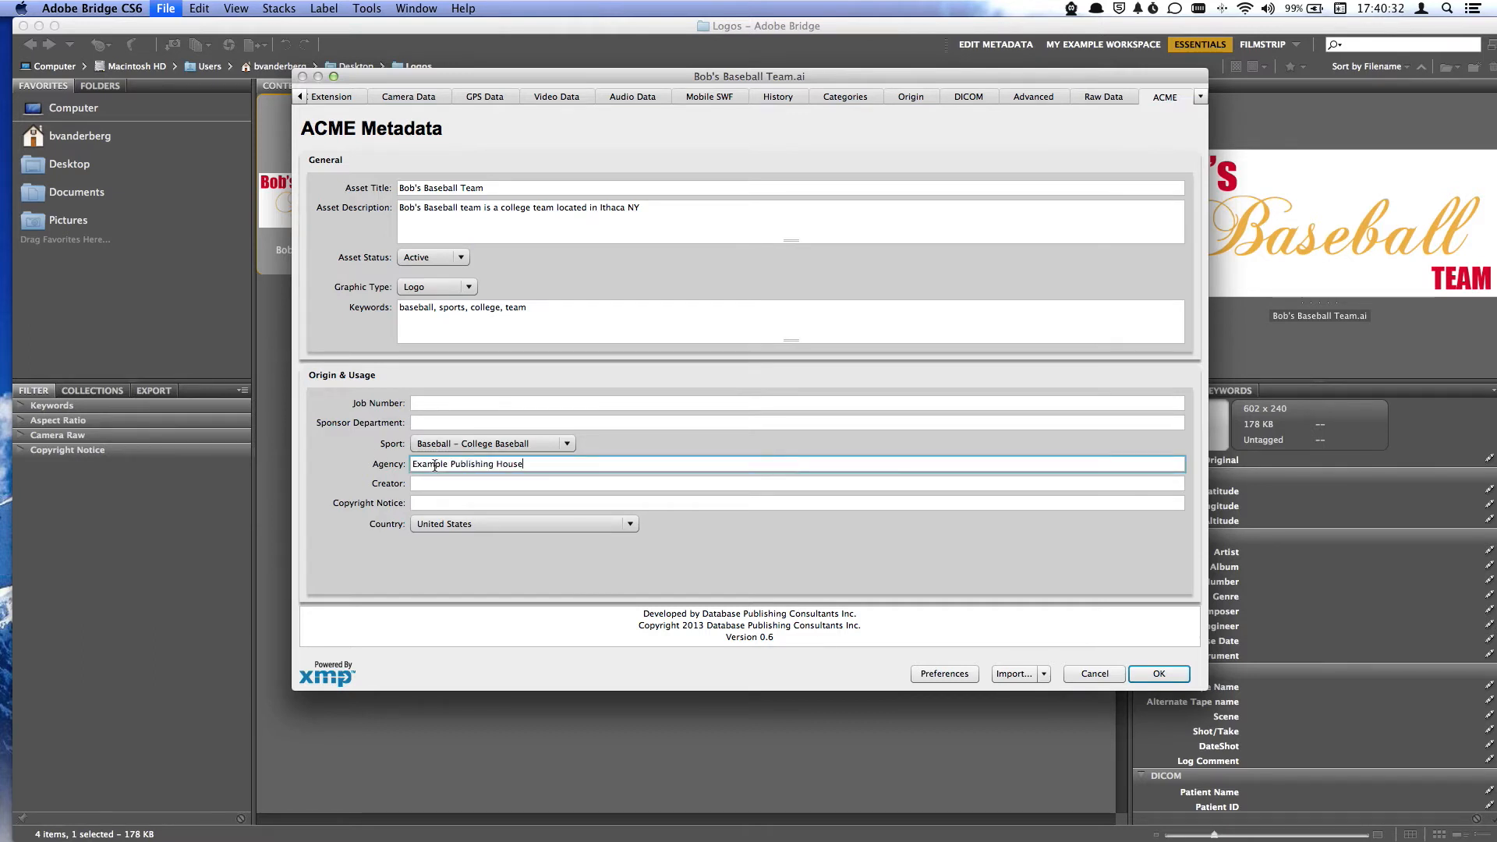
Enter creator Johnny Anderson and copyright 'Example Publishing House, 2013. All rights reserved.', then apply the metadata.
{"action": "type", "text": ", 2013"}
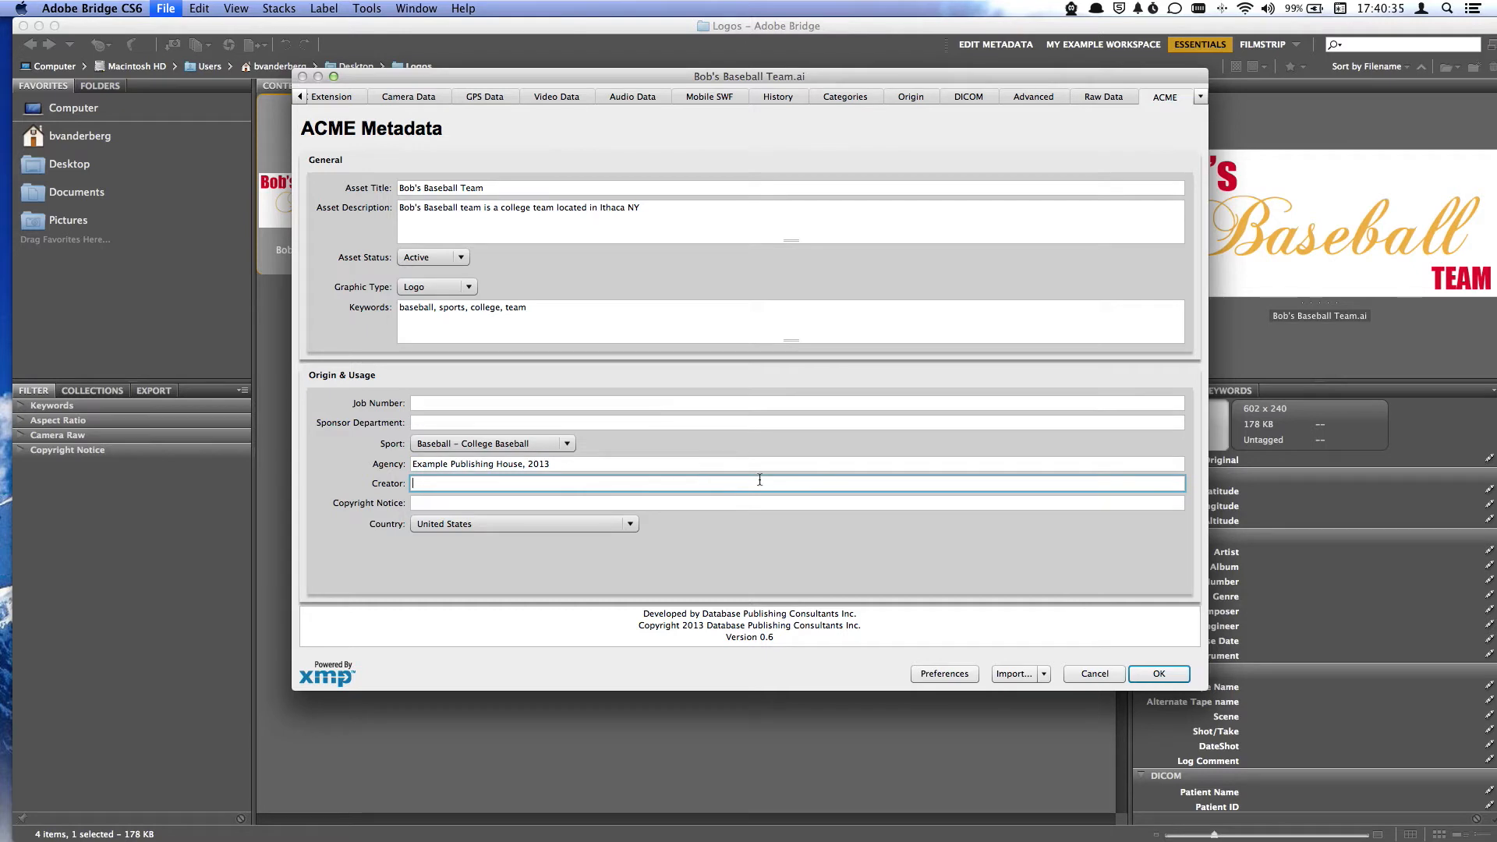
{"action": "type", "text": "Johnny Anderson"}
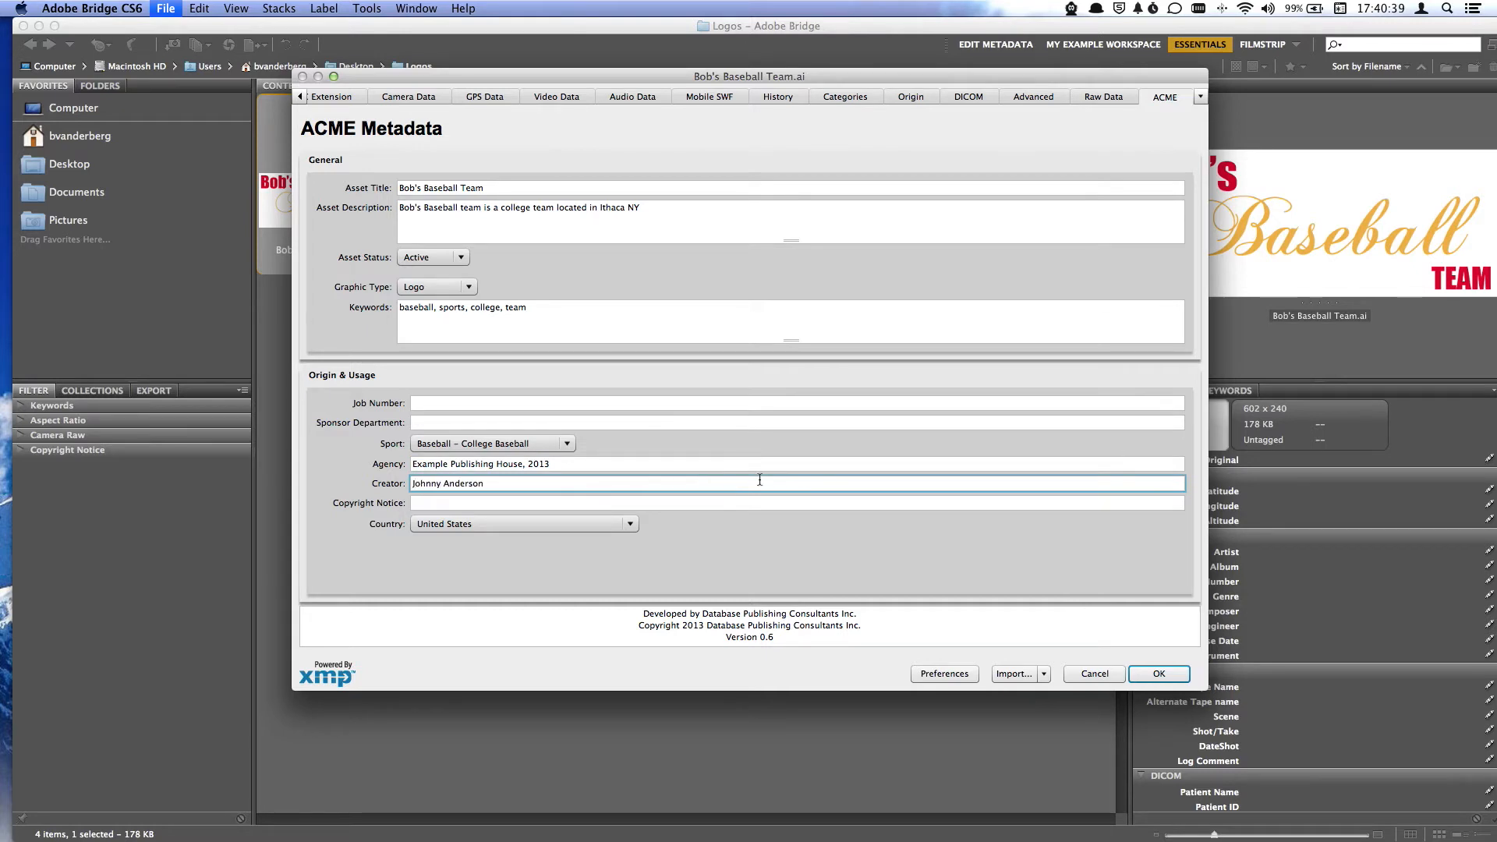
{"action": "type", "text": "Example Publishing House, 2013. All"}
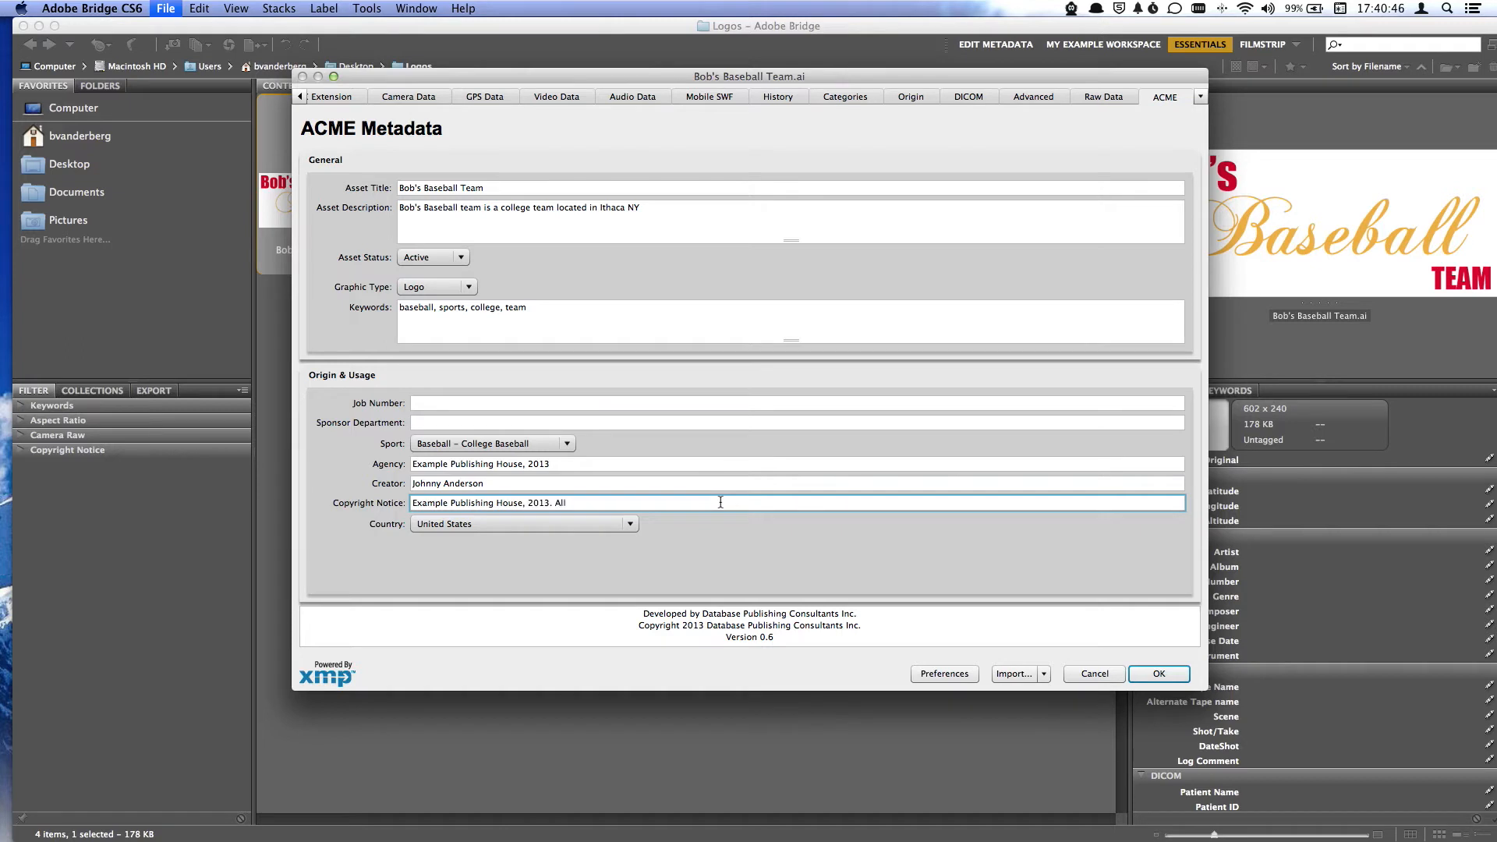
{"action": "type", "text": "rights reserved."}
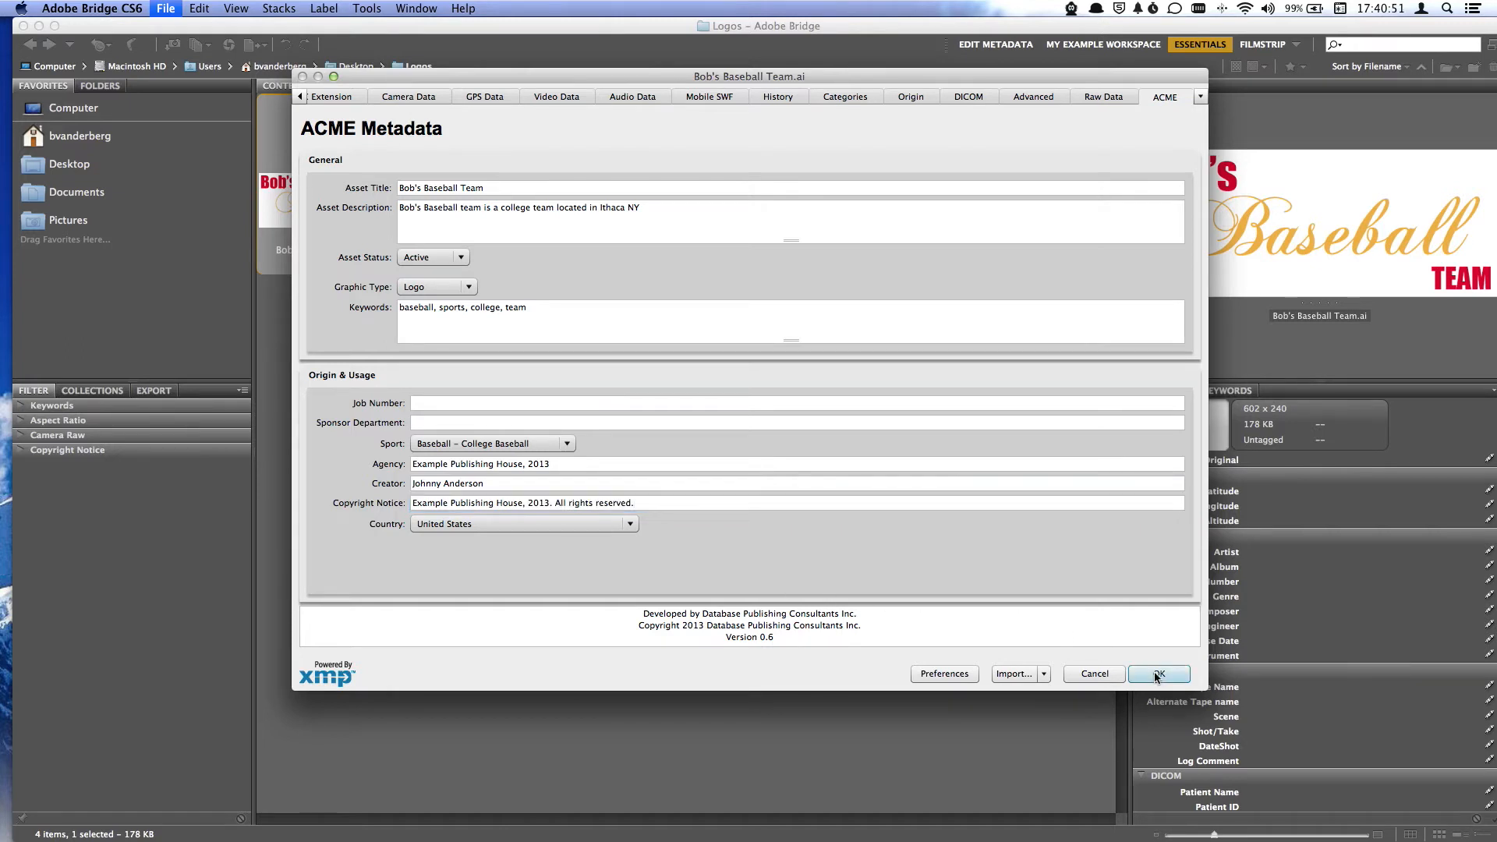
{"action": "left_click", "coordinate": [1158, 674]}
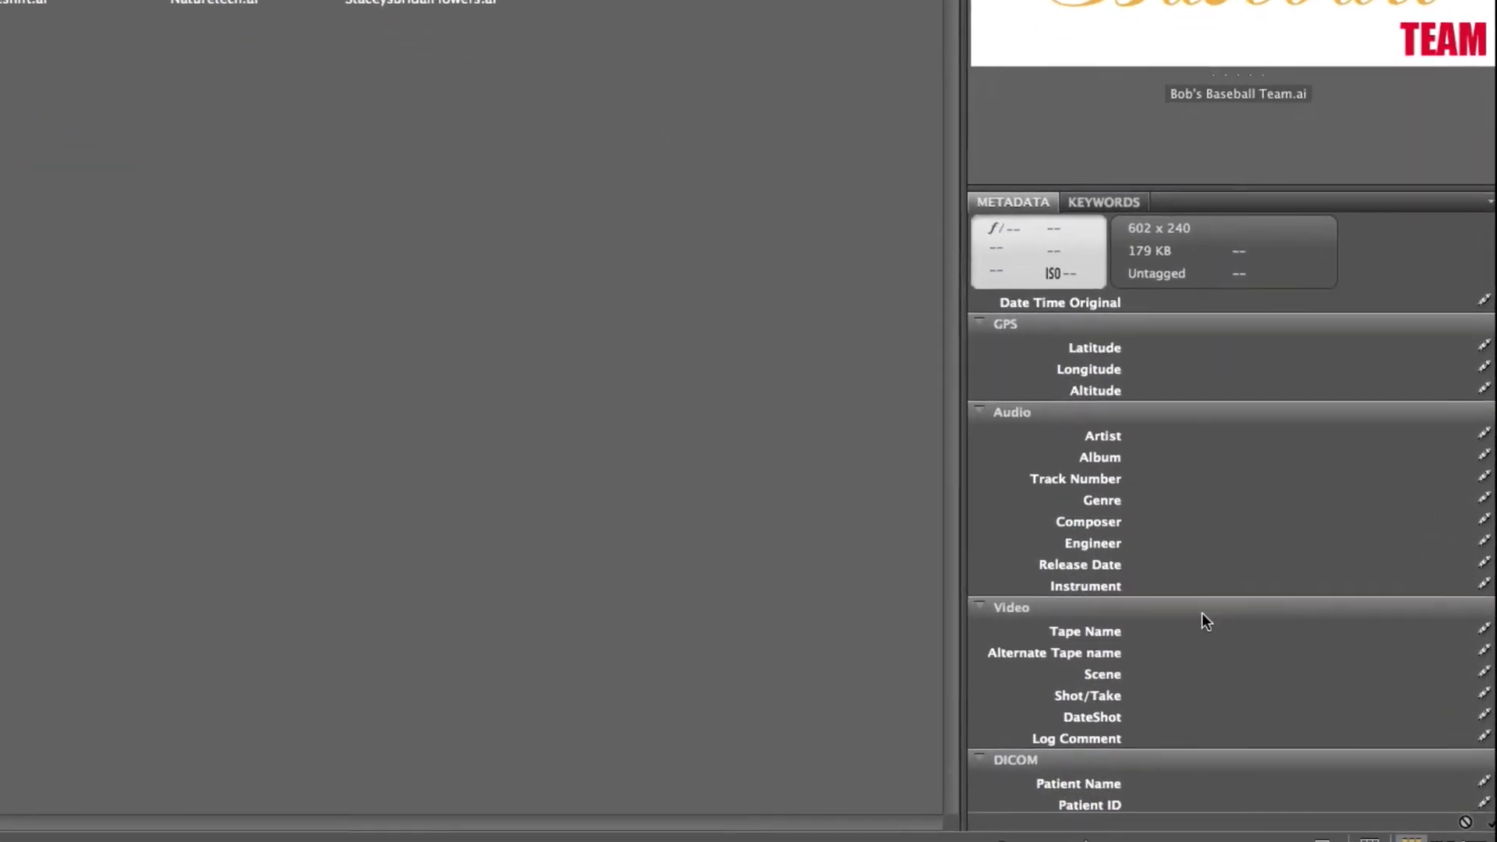
{"action": "scroll", "scroll_direction": "down", "scroll_amount": 3}
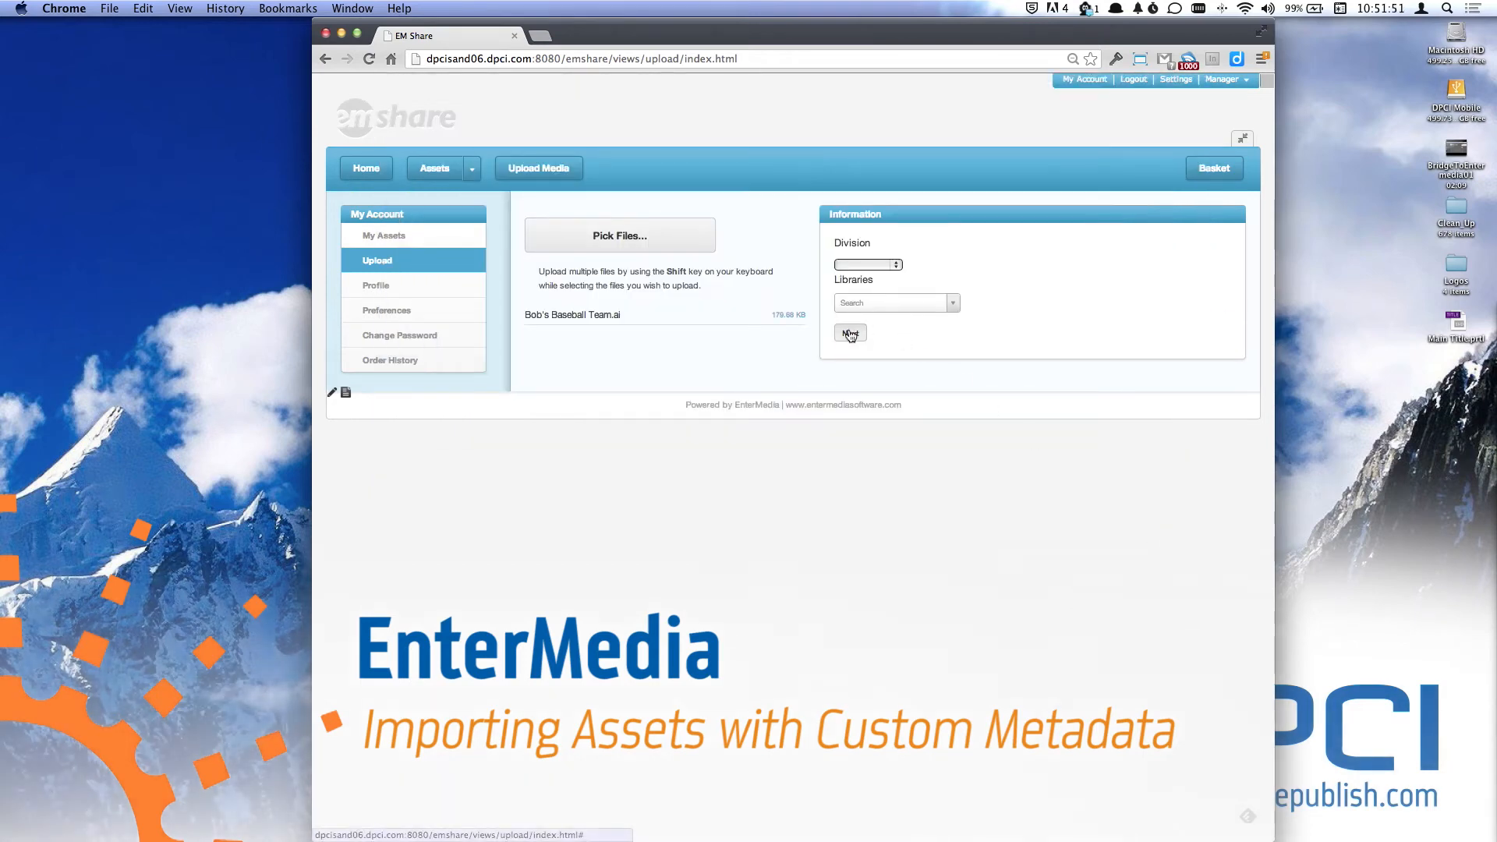
Upload Bob's Baseball Team.ai to EnterMedia and open its asset page from My Assets.
{"action": "left_click", "coordinate": [849, 332]}
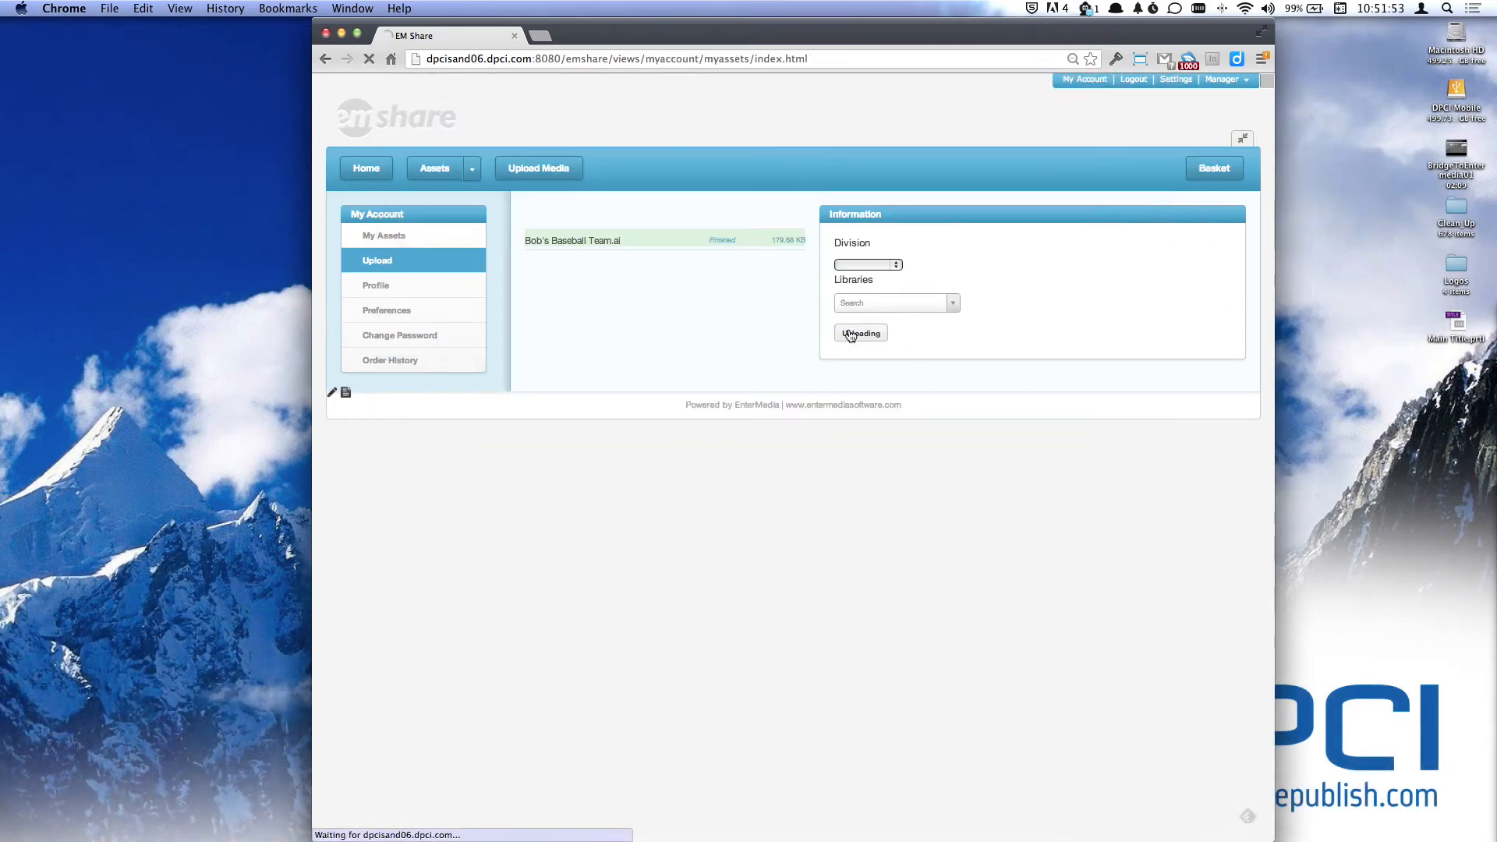
{"action": "left_click", "coordinate": [860, 334]}
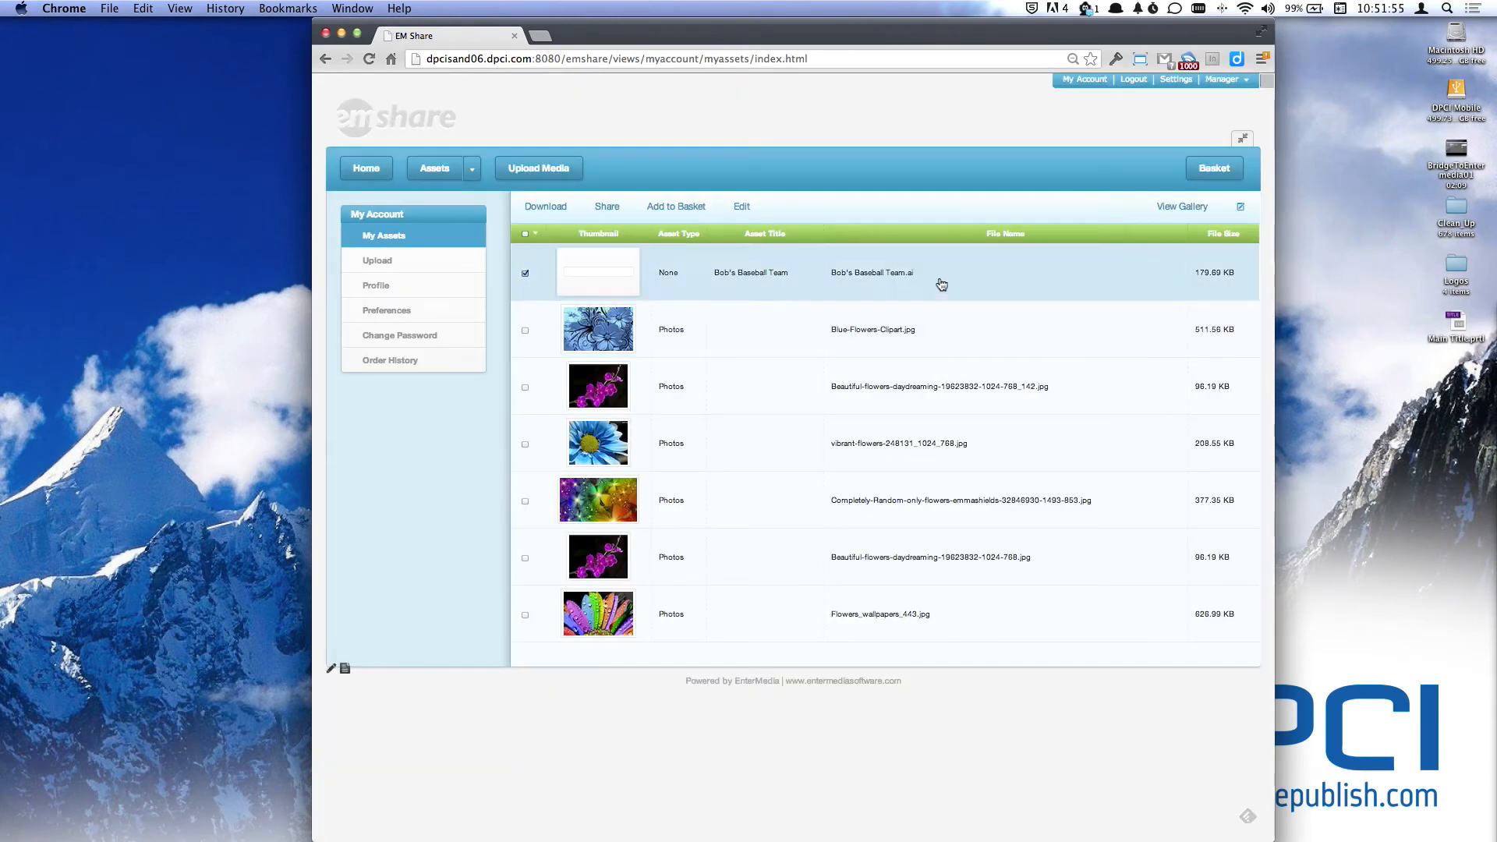
{"action": "mouse_move", "coordinate": [819, 223]}
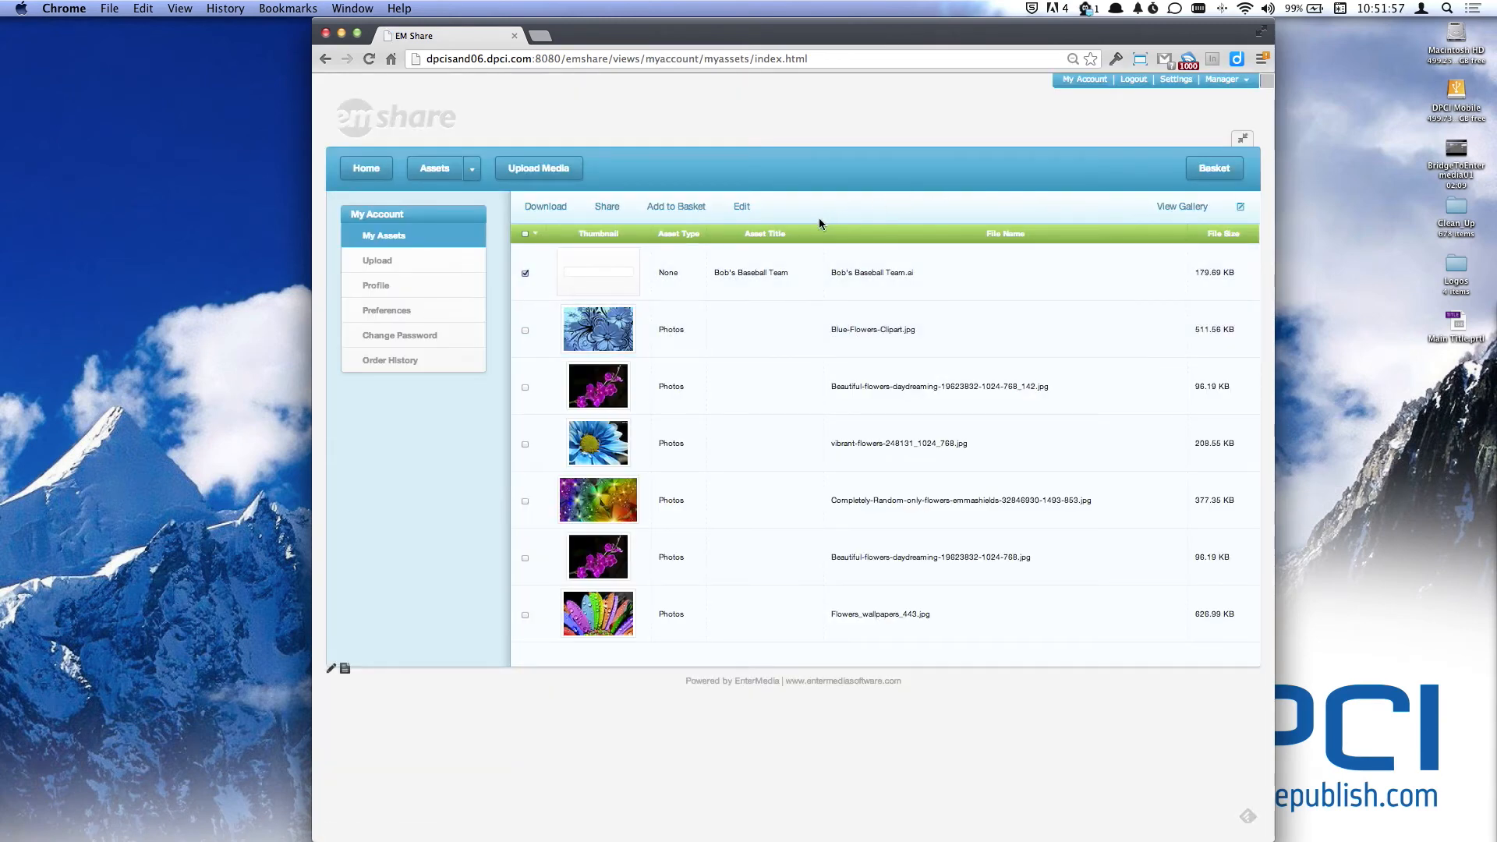
{"action": "left_click", "coordinate": [597, 271]}
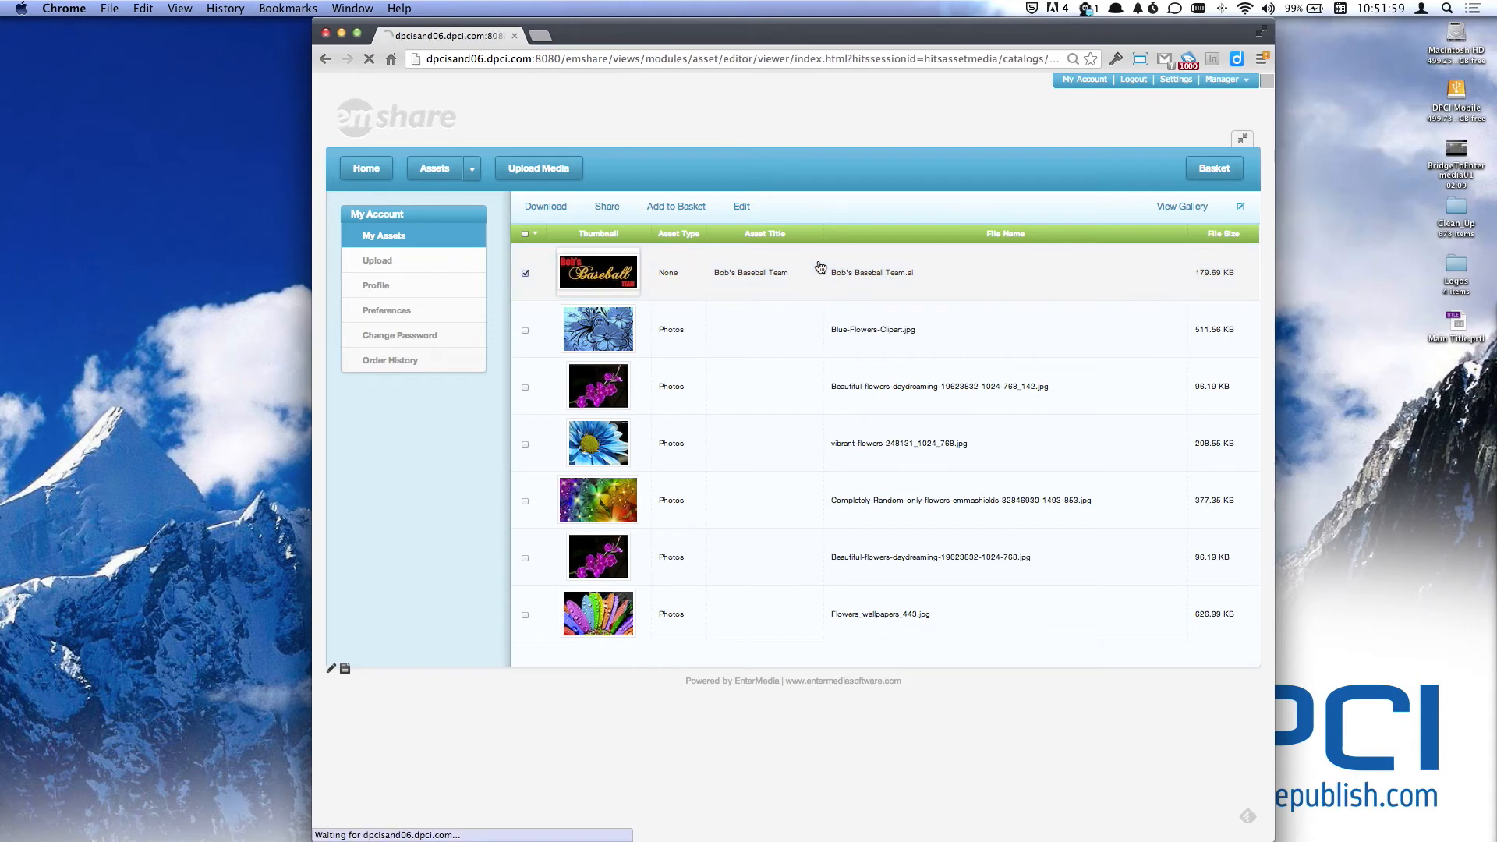
{"action": "left_click", "coordinate": [597, 272]}
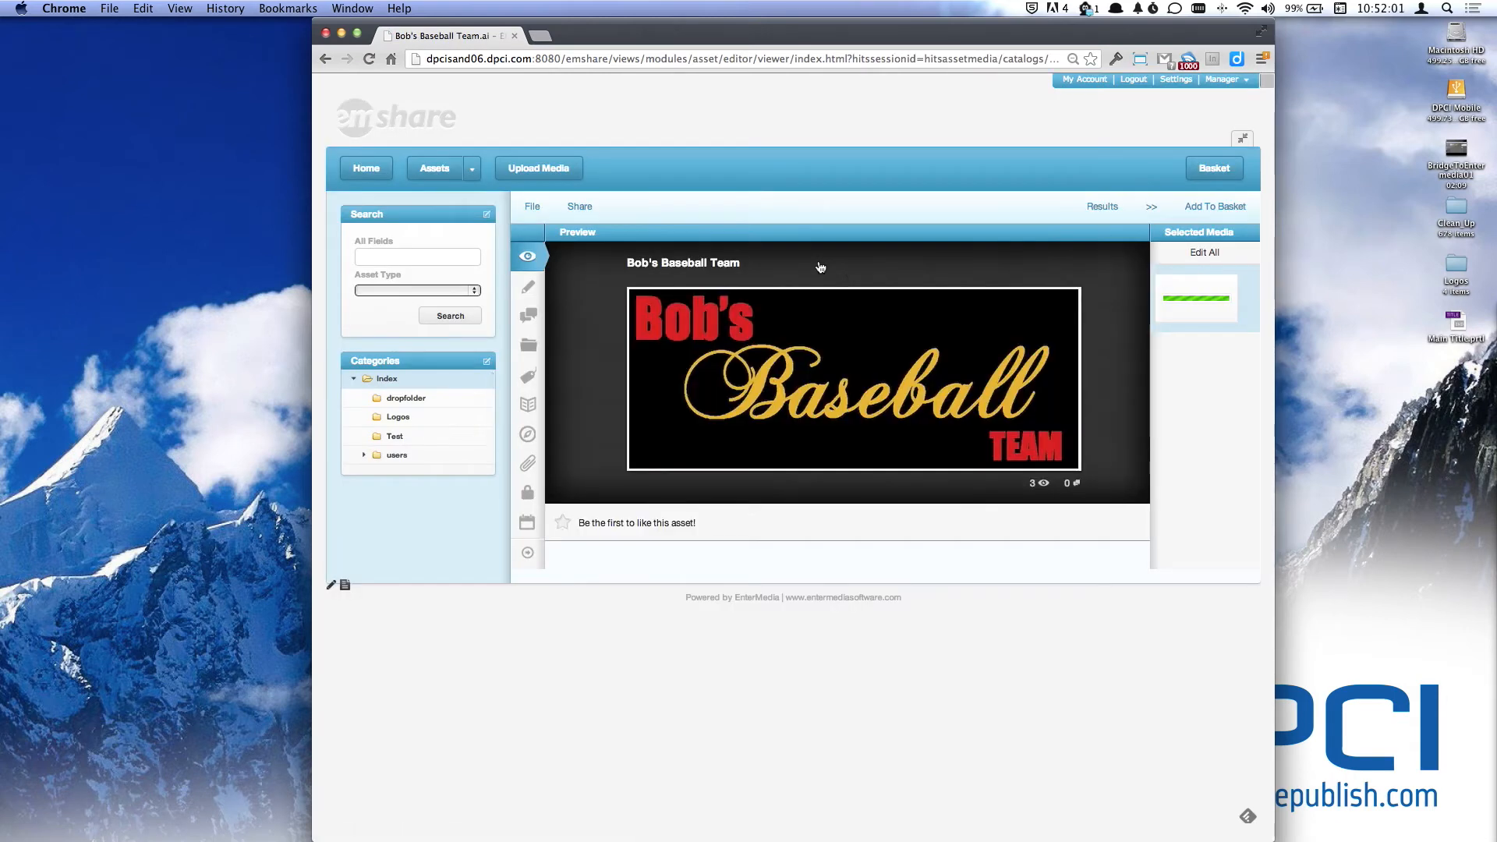
{"action": "mouse_move", "coordinate": [549, 284]}
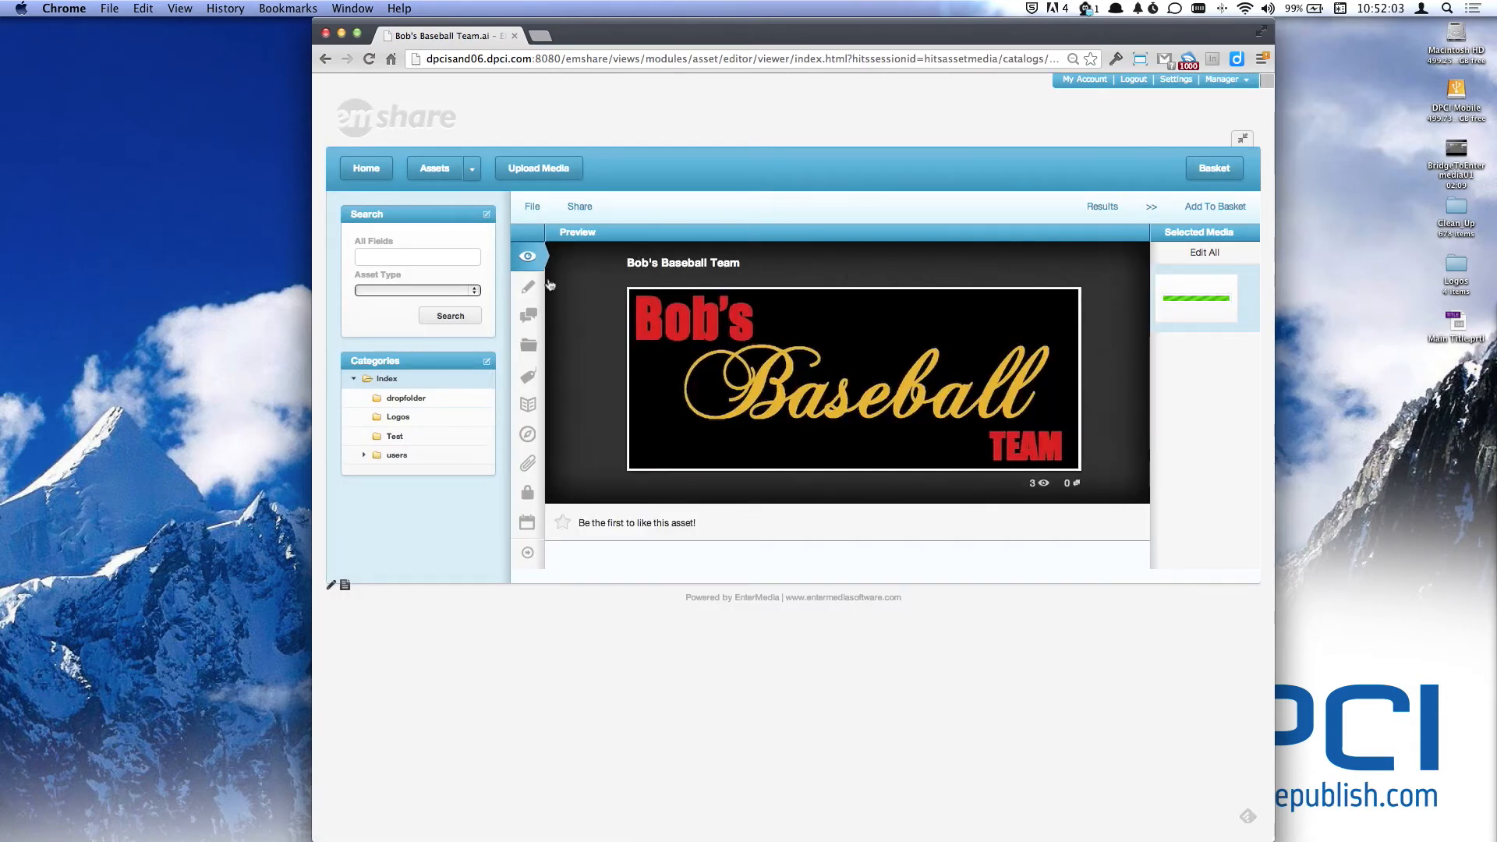
Show the logo's editable metadata and scroll to the embedded ACME General Info and Origins and Usage sections.
{"action": "left_click", "coordinate": [528, 287]}
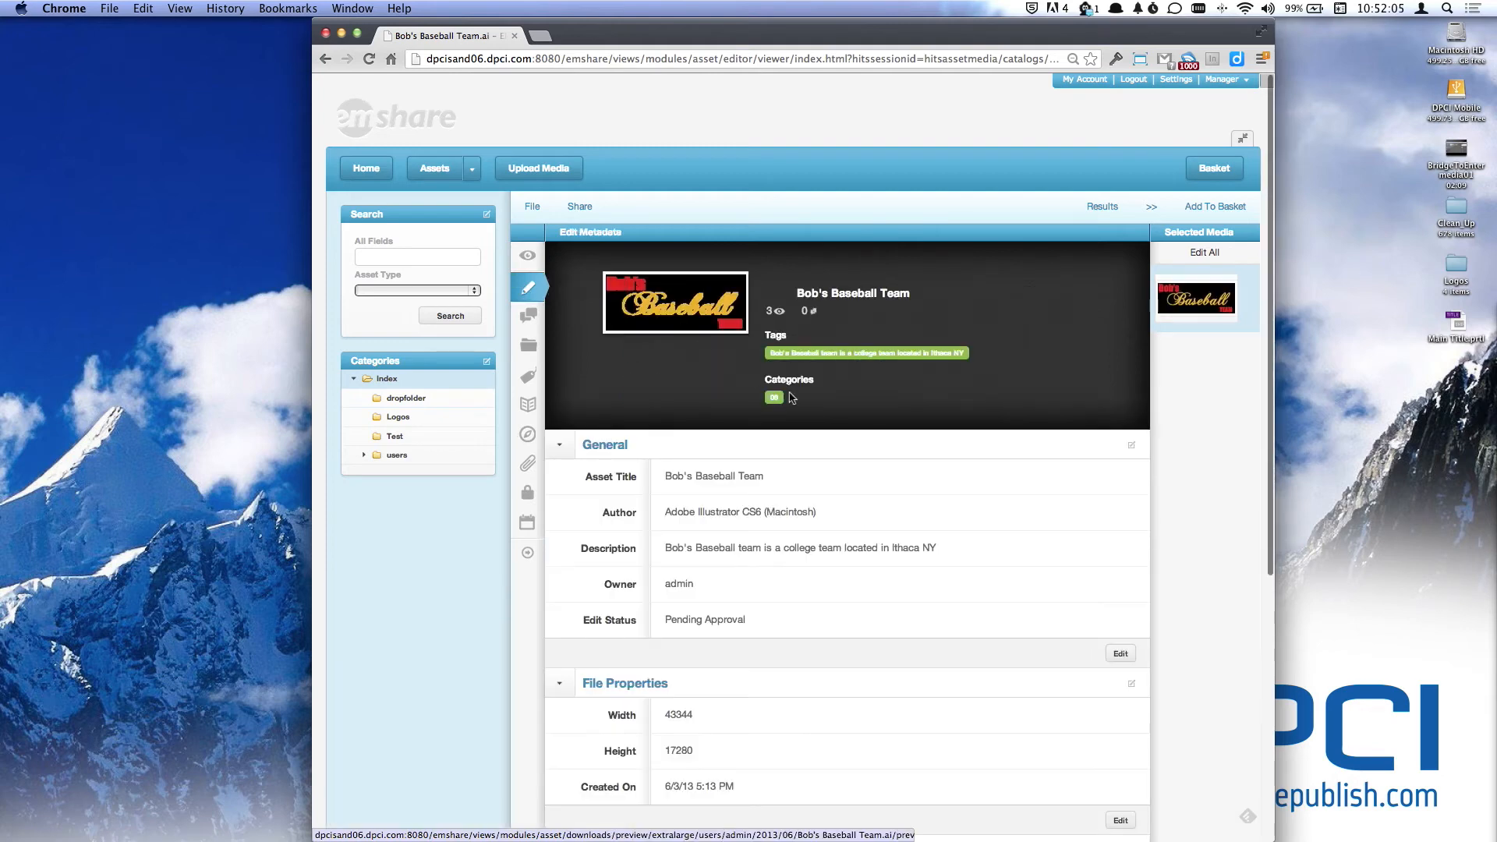
{"action": "scroll", "scroll_direction": "down", "scroll_amount": 3}
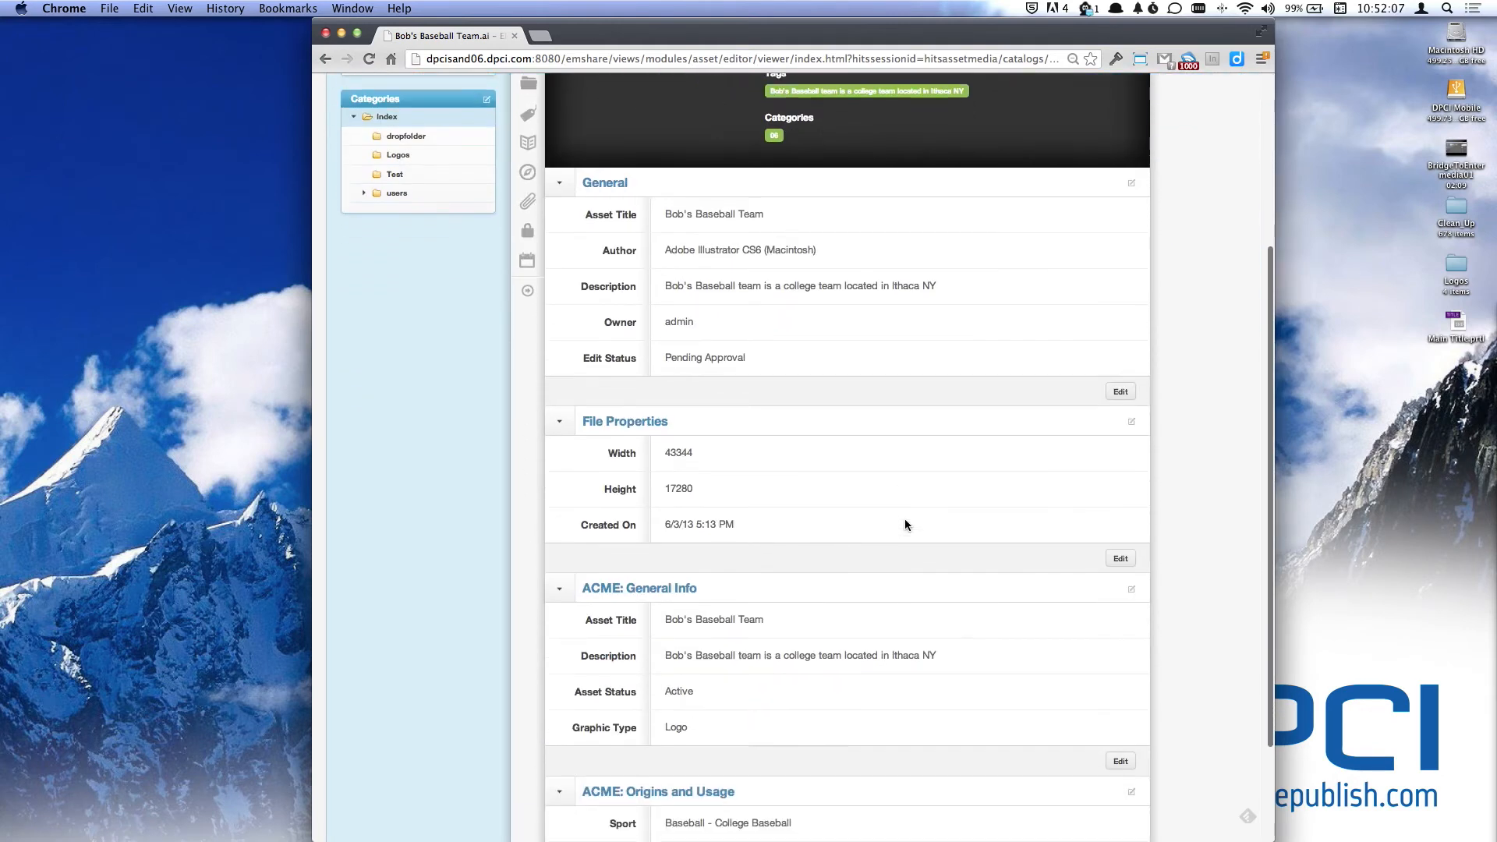
{"action": "scroll", "scroll_direction": "down", "scroll_amount": 3}
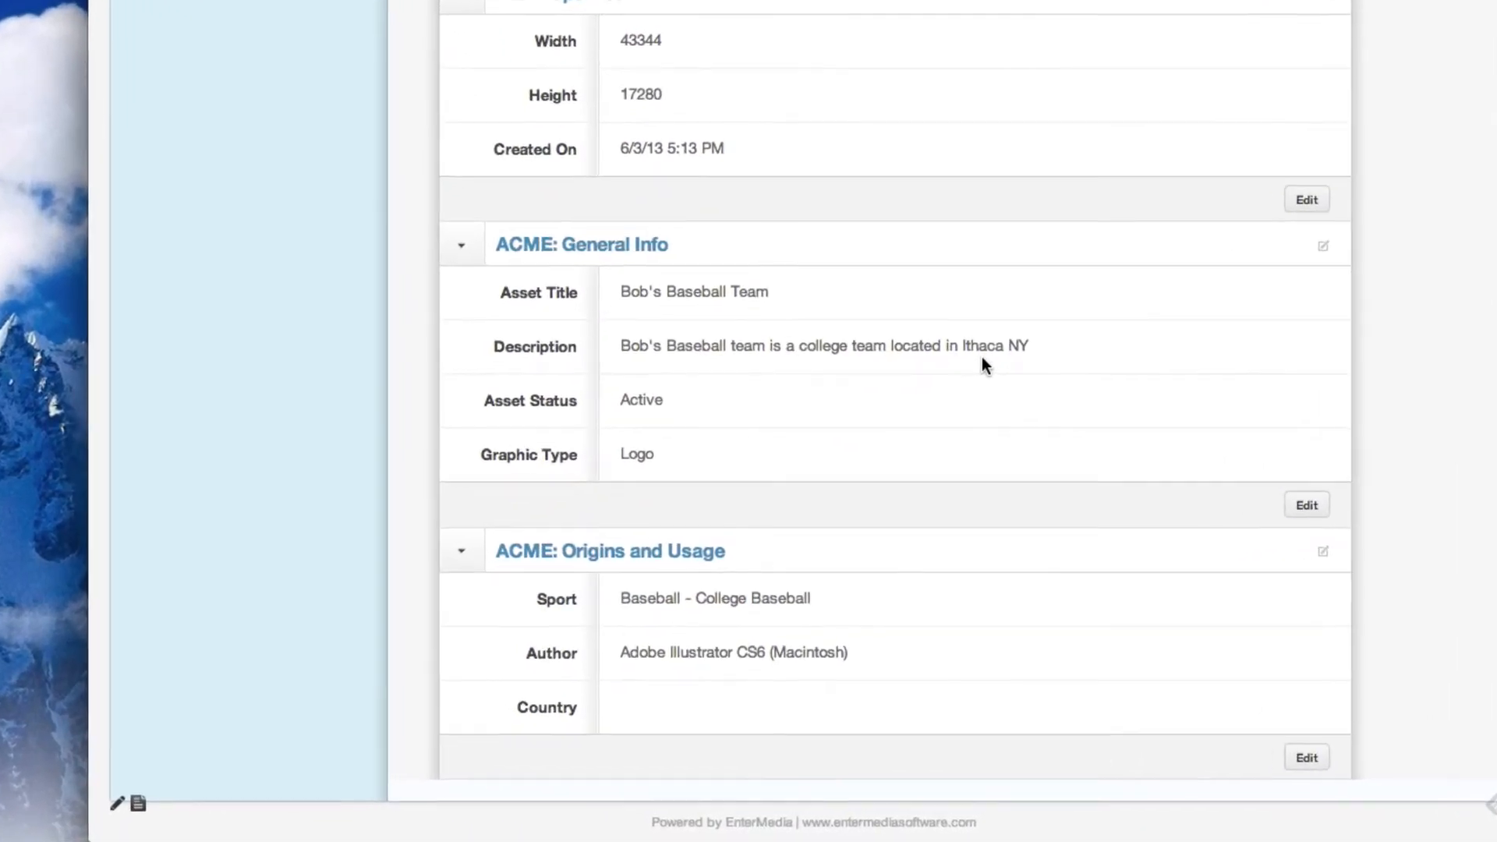
{"action": "scroll", "scroll_direction": "down", "scroll_amount": 3}
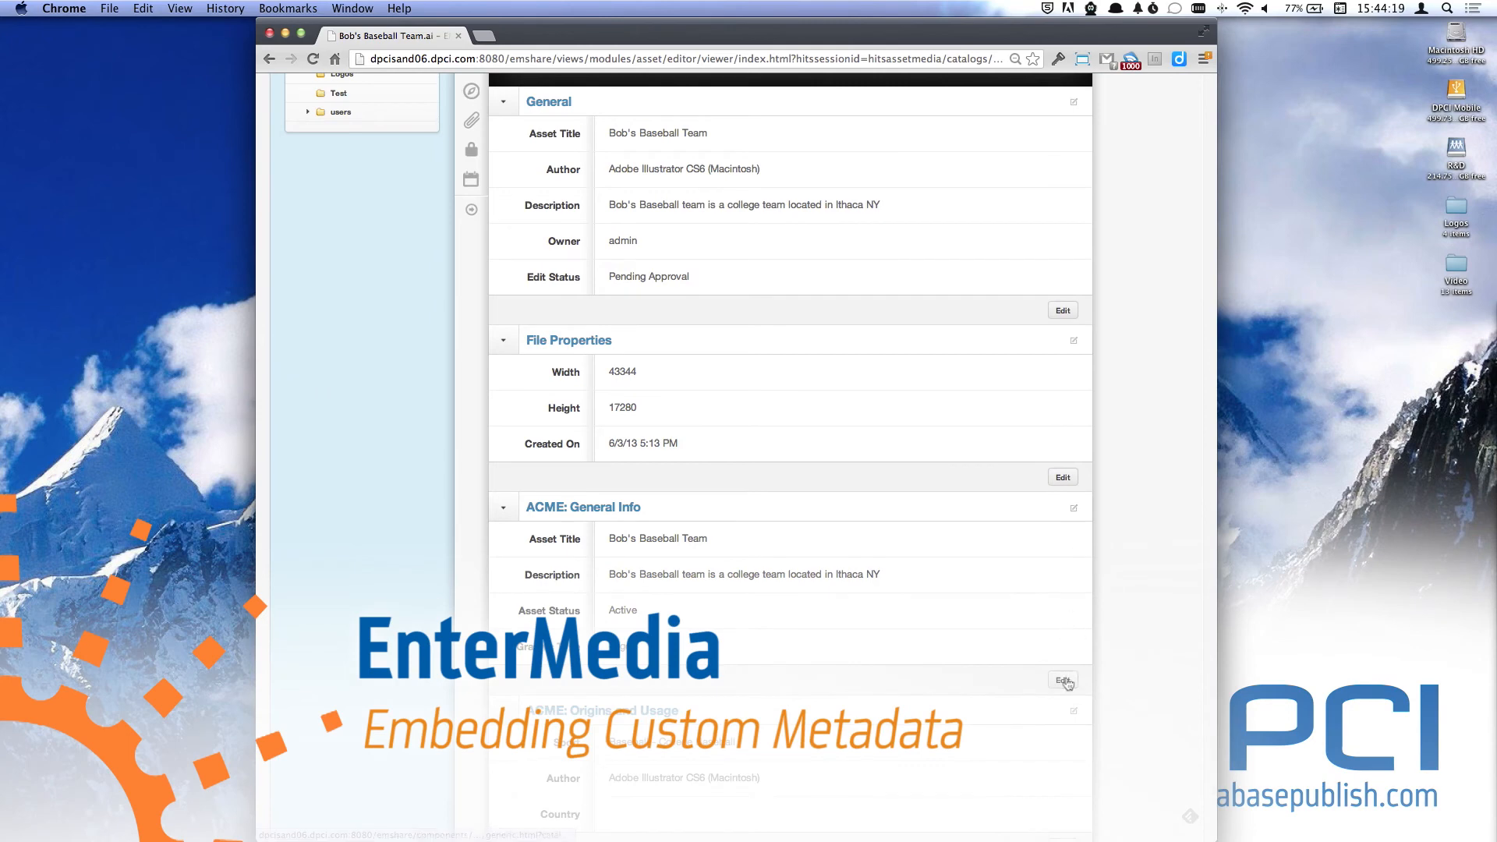
Edit ACME General Info, replacing Ithaca with Rochester in the description, and save the values.
{"action": "left_click", "coordinate": [1062, 680]}
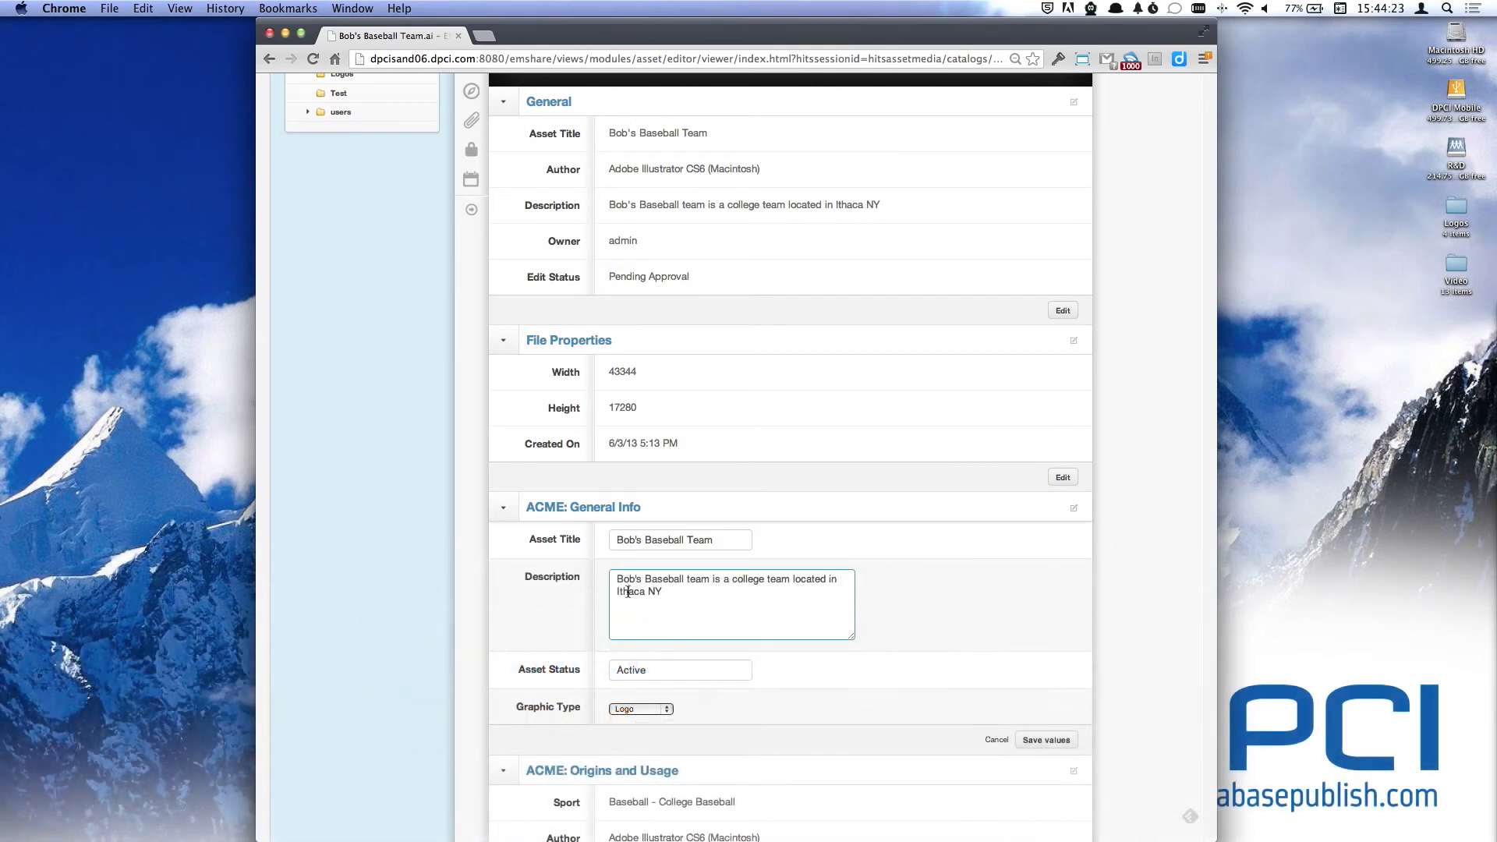
{"action": "double_click", "coordinate": [628, 591]}
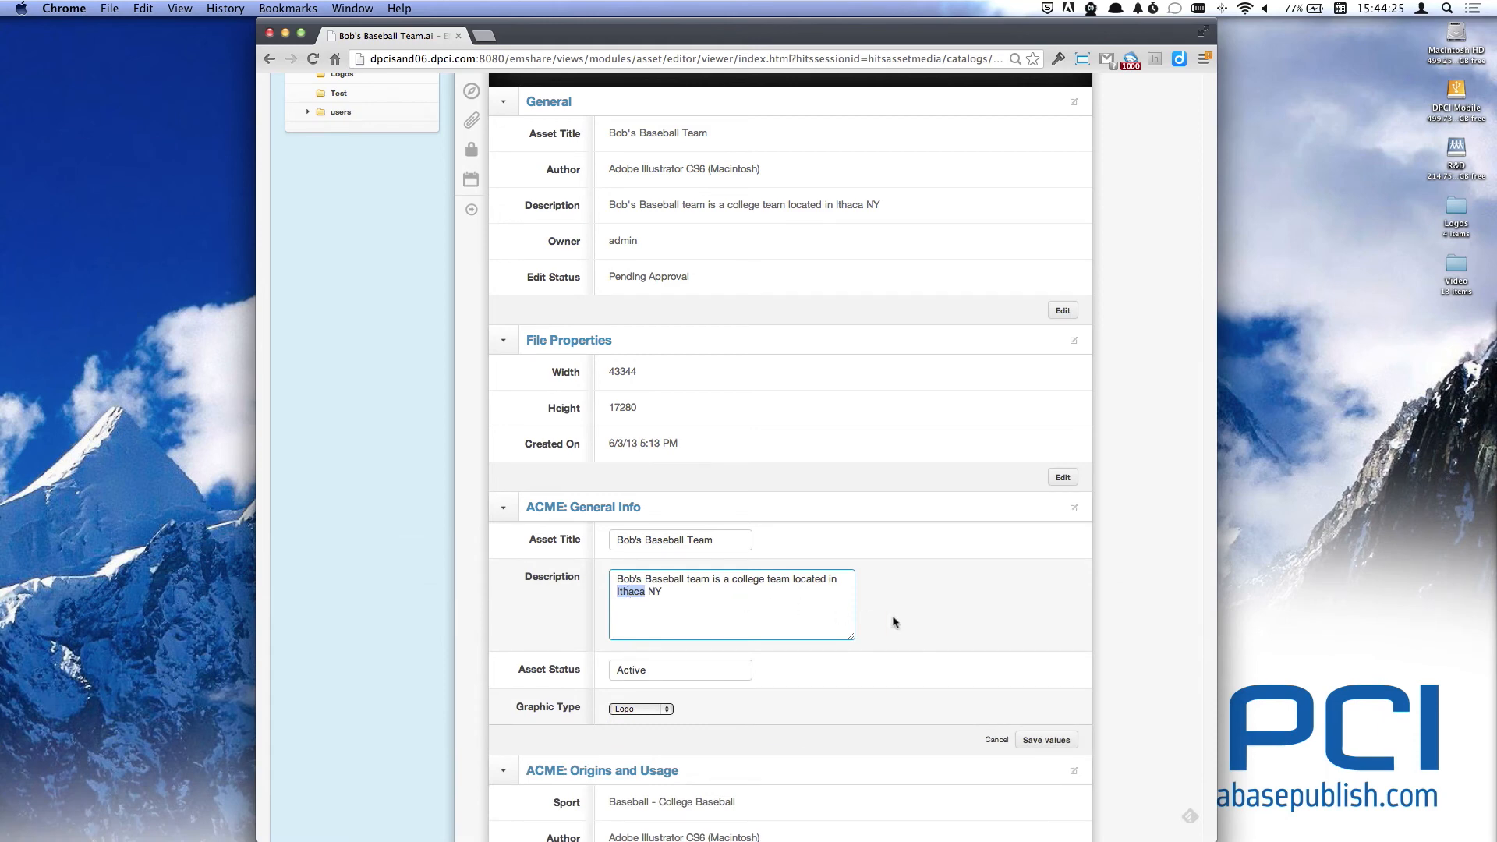
{"action": "mouse_move", "coordinate": [916, 623]}
{"action": "type", "text": "Rochester"}
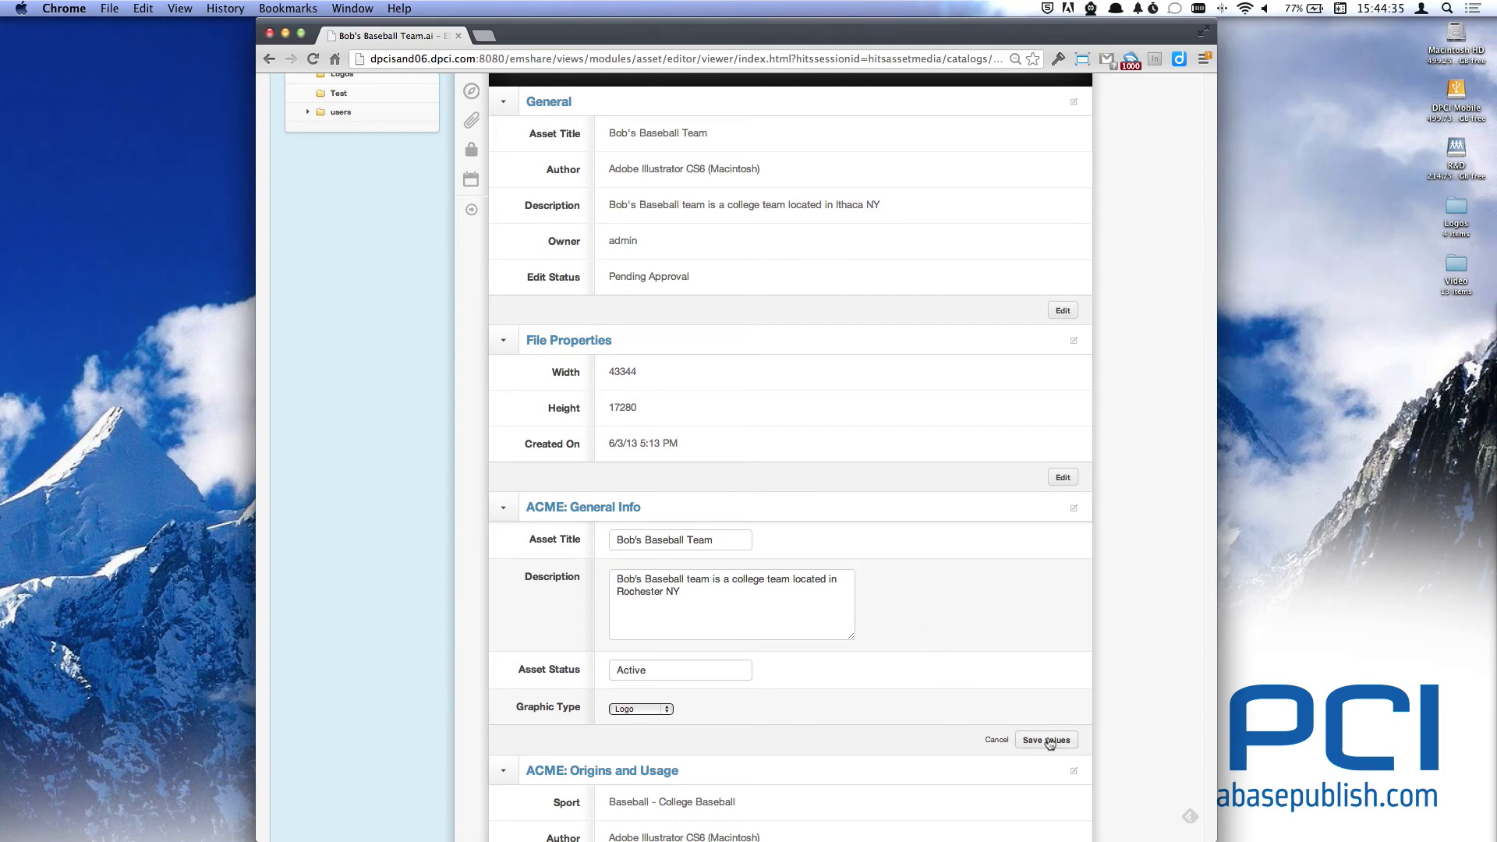
{"action": "left_click", "coordinate": [1044, 739]}
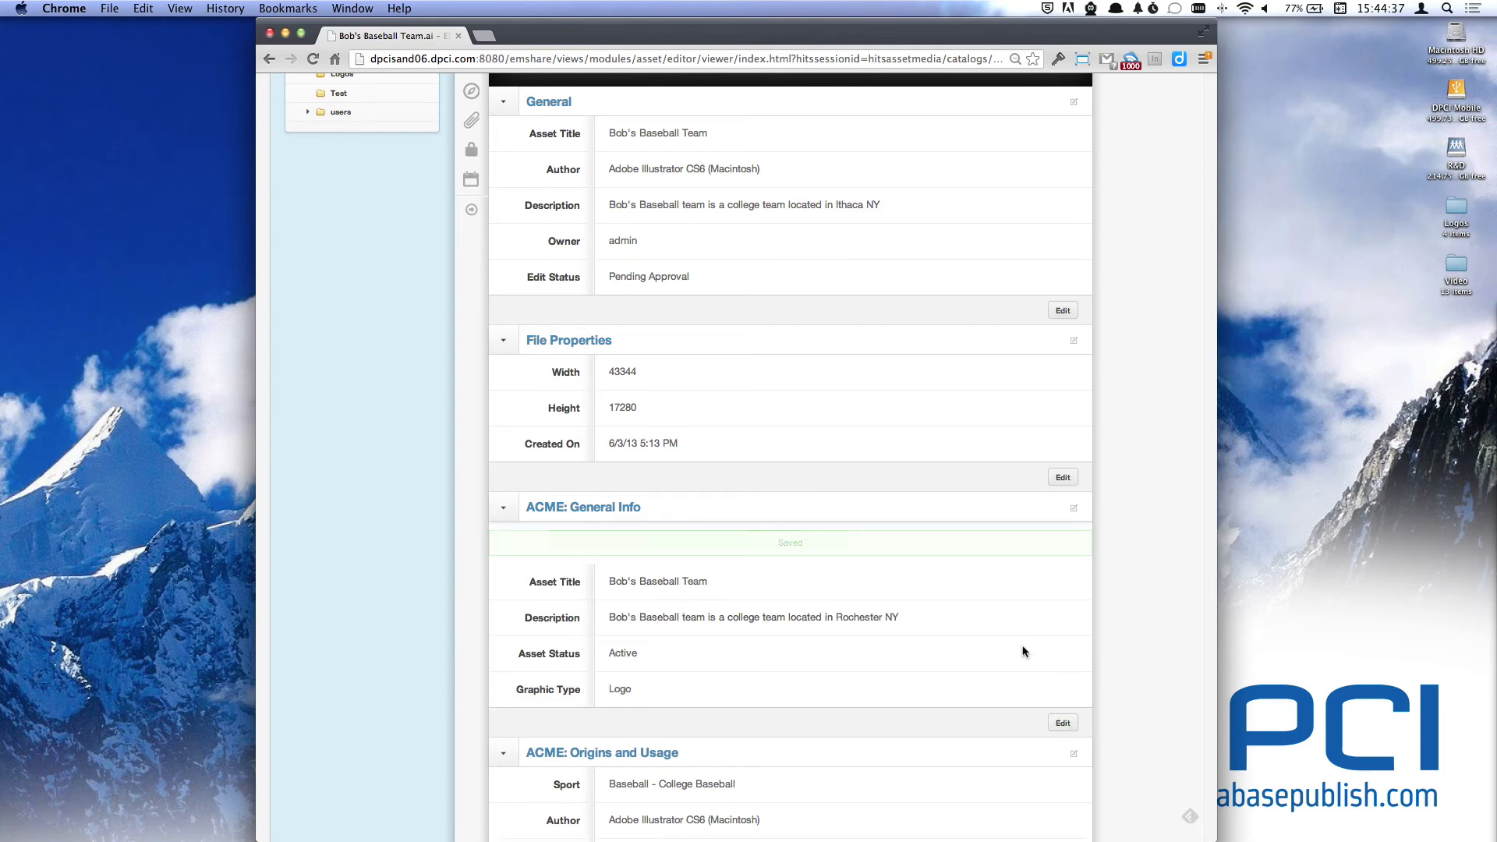
{"action": "scroll", "scroll_direction": "up", "scroll_amount": 3}
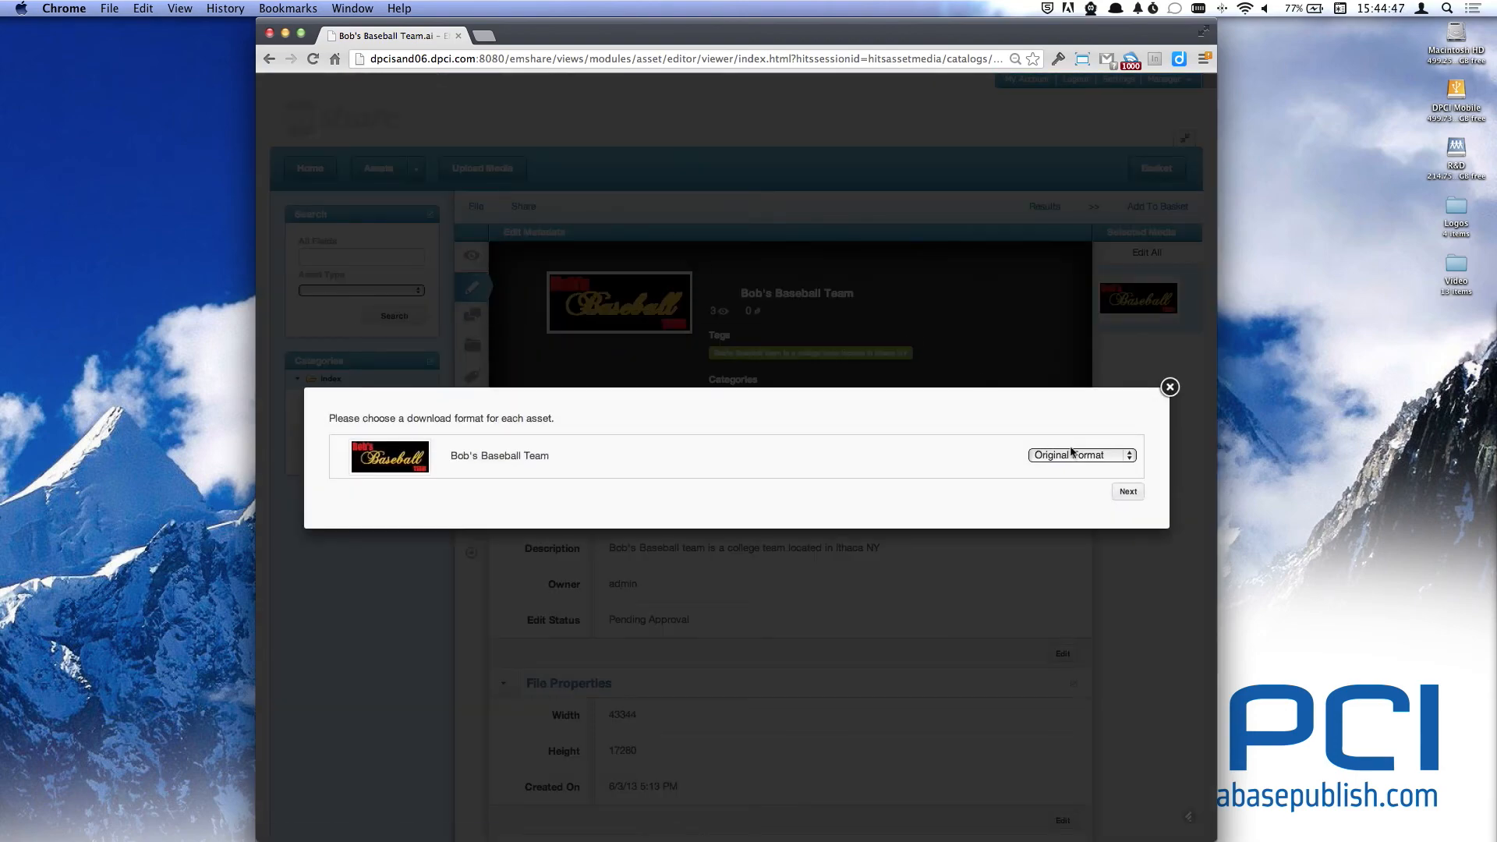
Keep Original Format and download the logo as Bob's Baseball Team.ai.
{"action": "left_click", "coordinate": [1125, 491]}
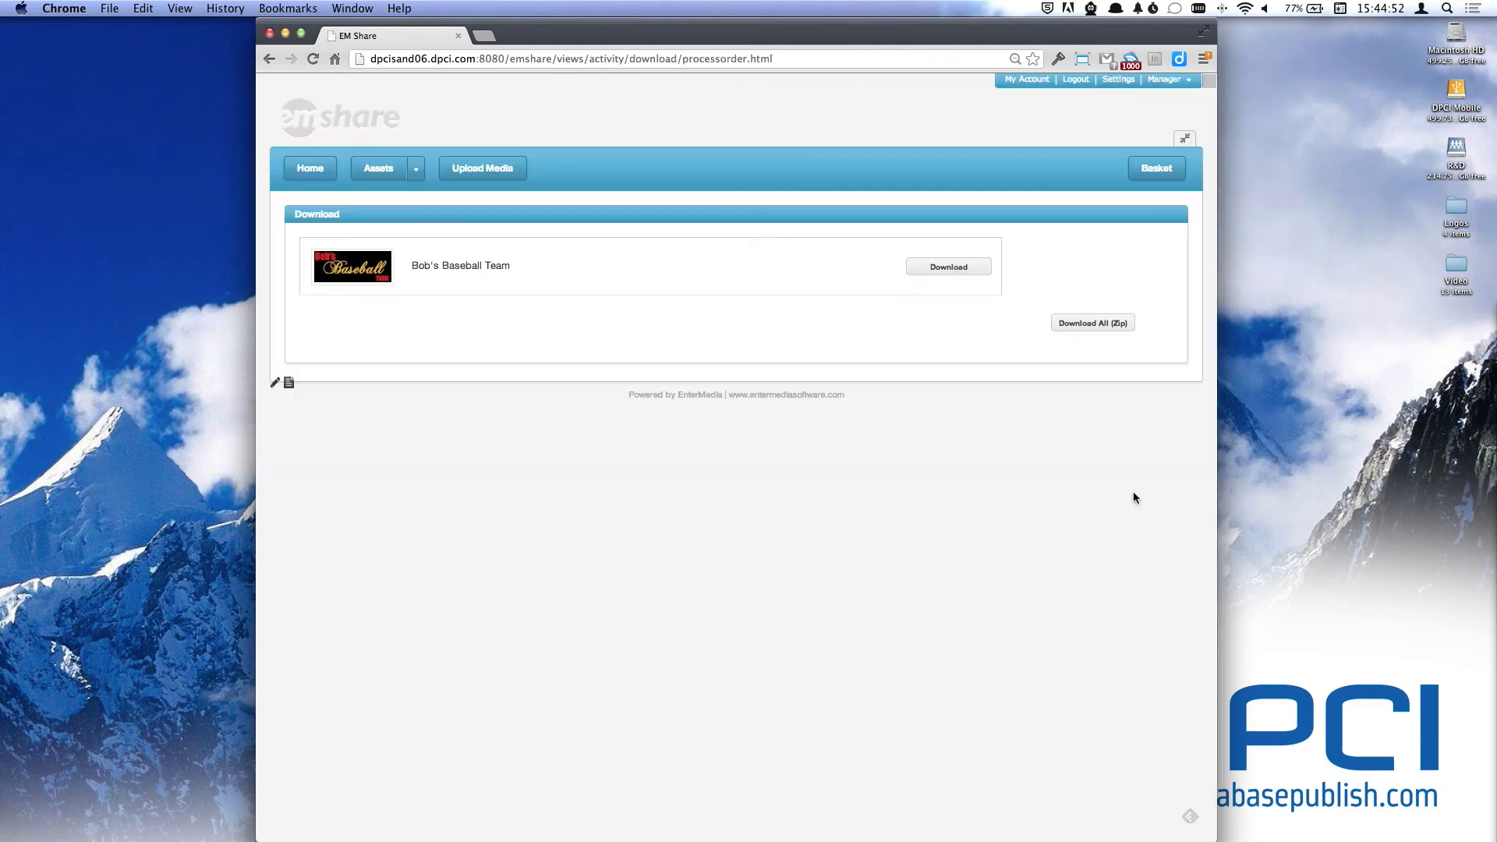
{"action": "left_click", "coordinate": [947, 266]}
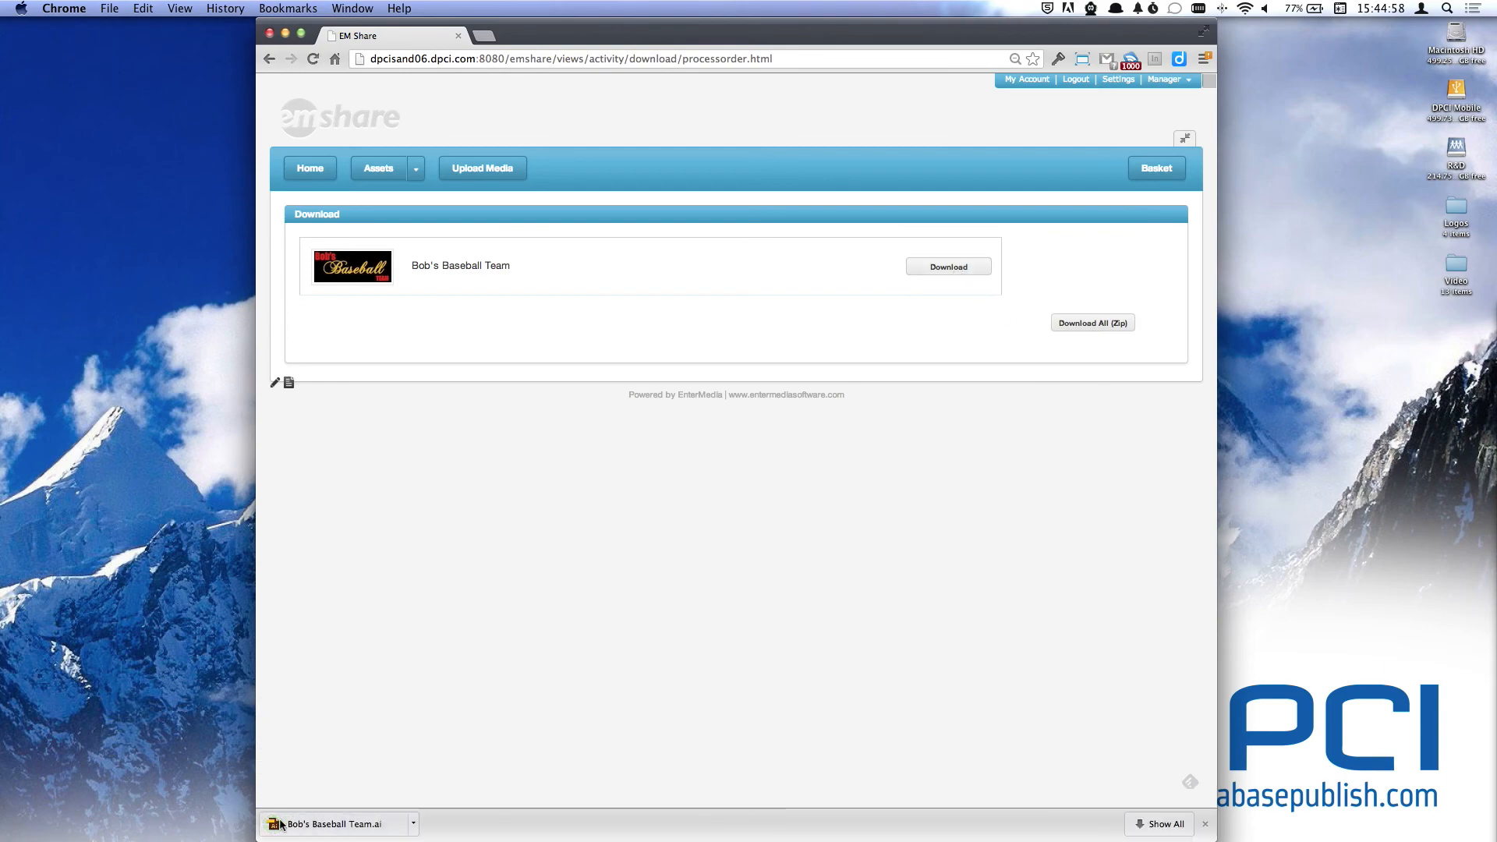